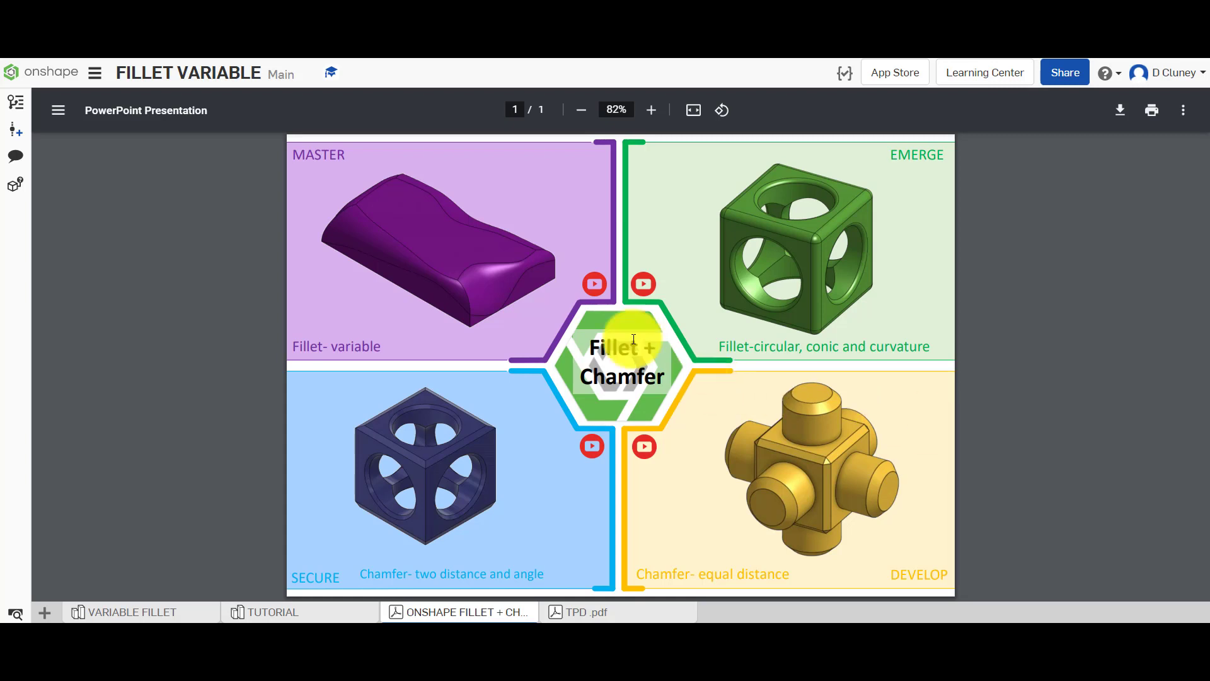
mouse_move(386, 287)
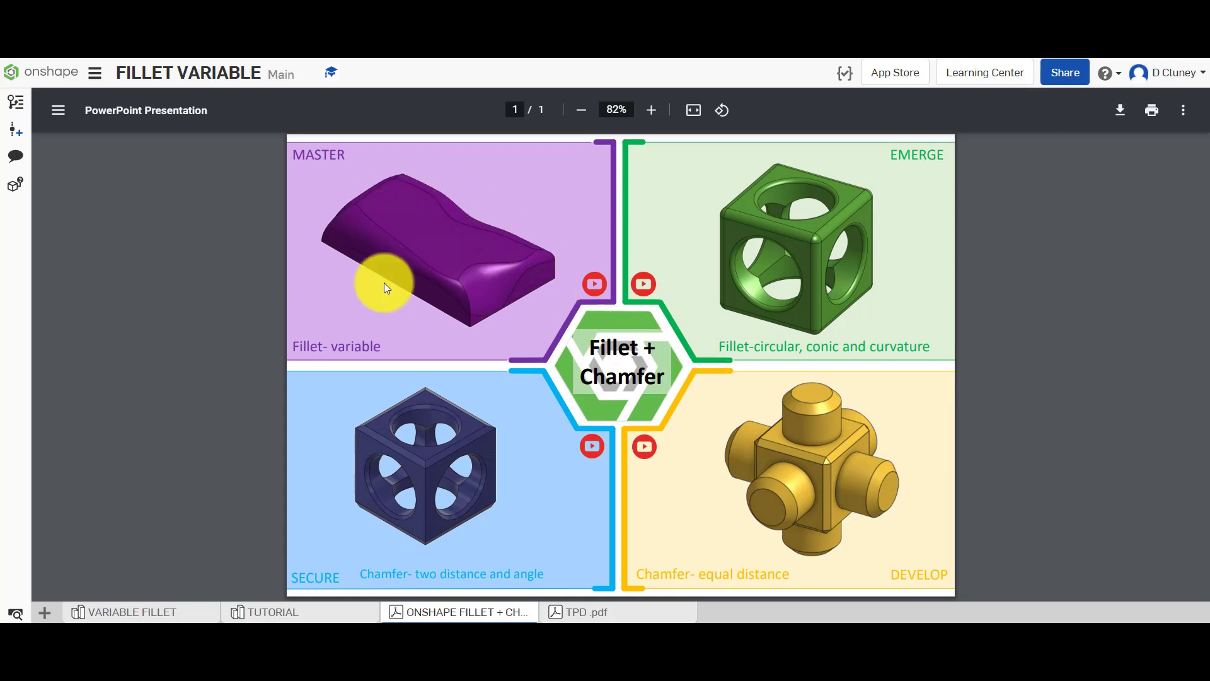
mouse_move(501, 308)
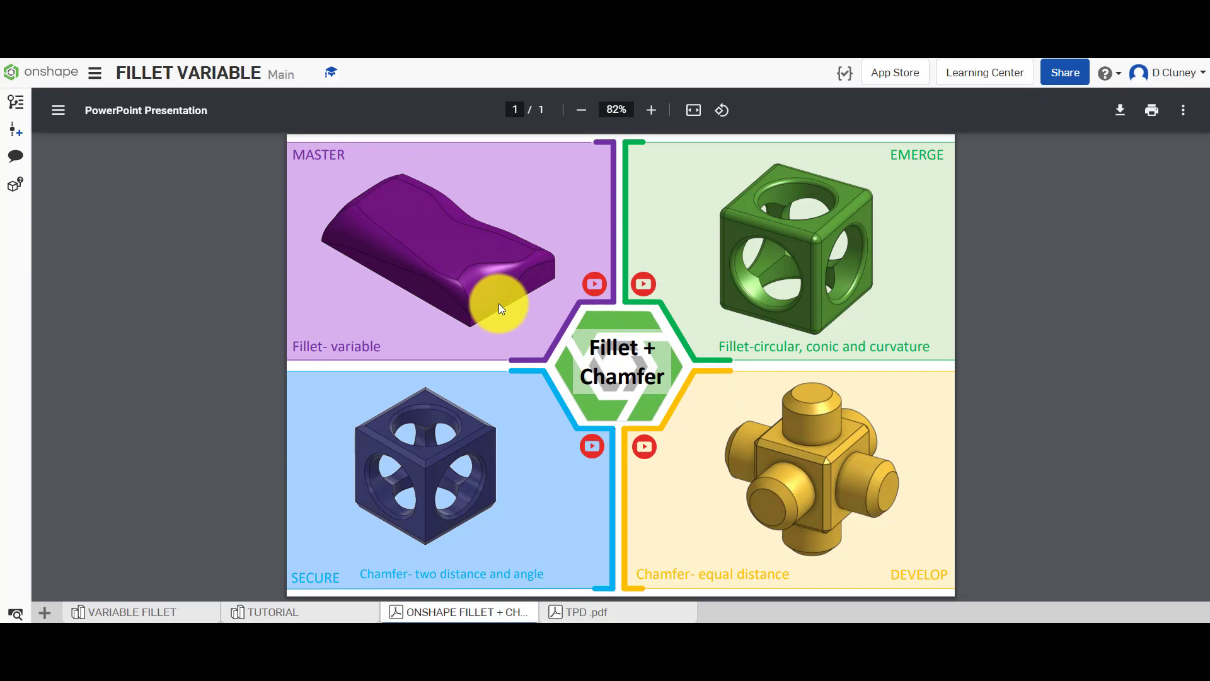
mouse_move(217, 461)
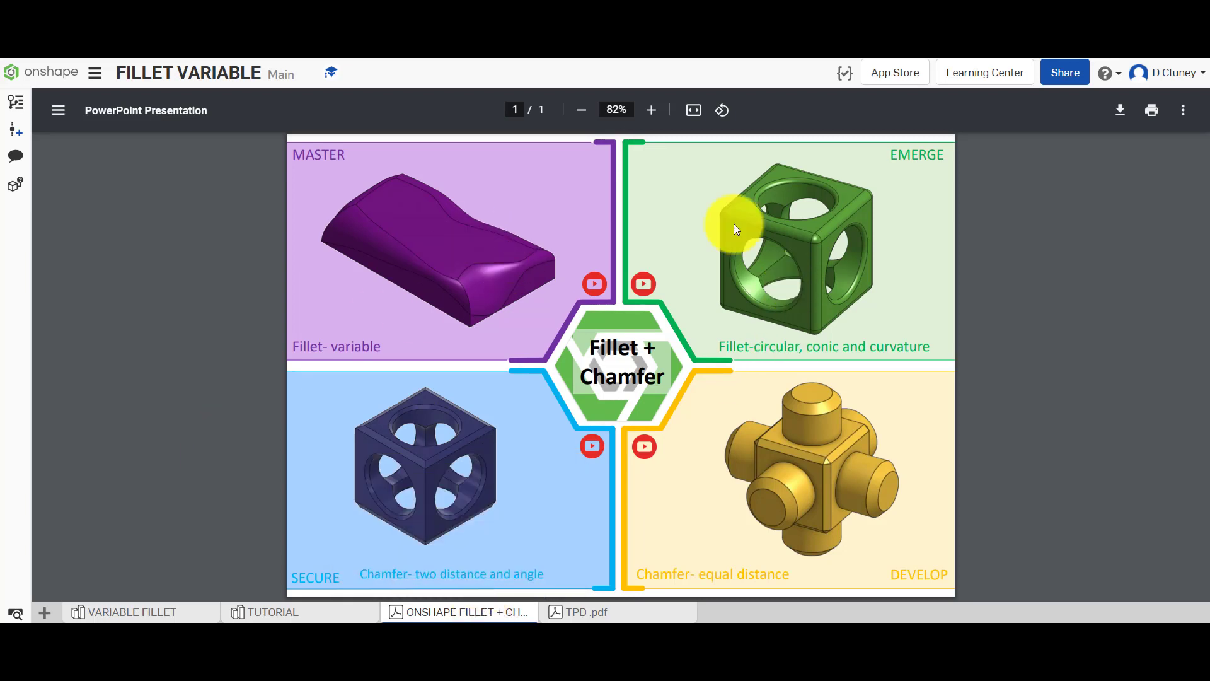
mouse_move(603, 274)
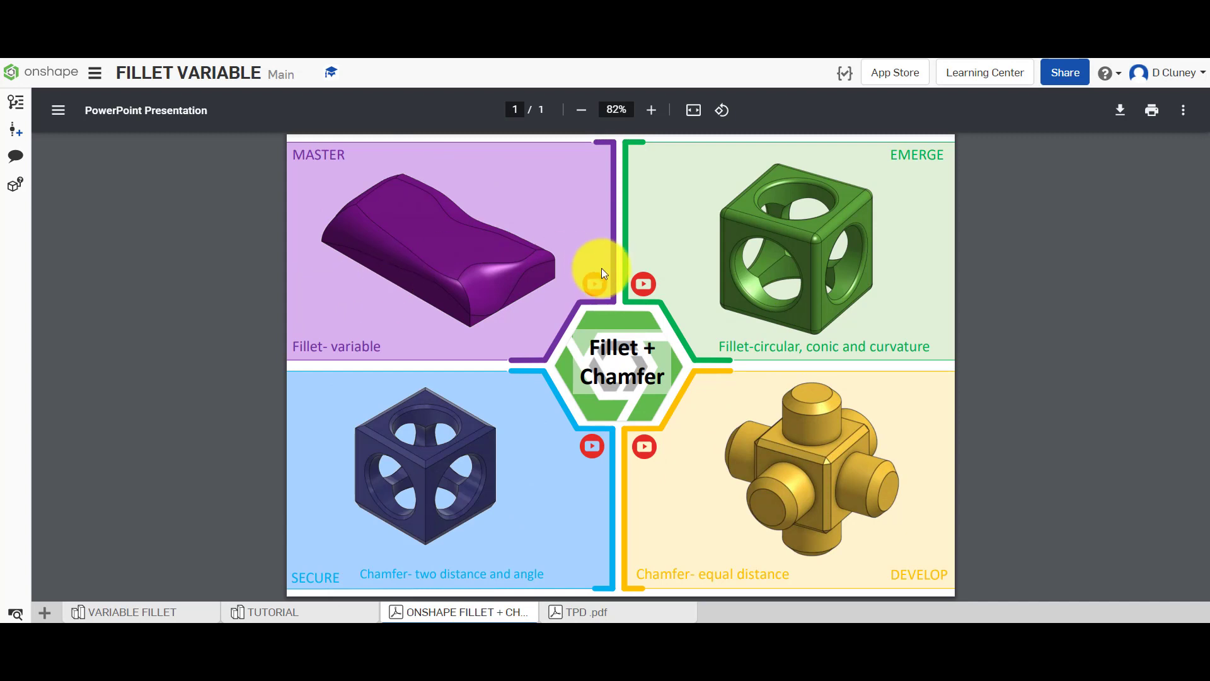
mouse_move(309, 466)
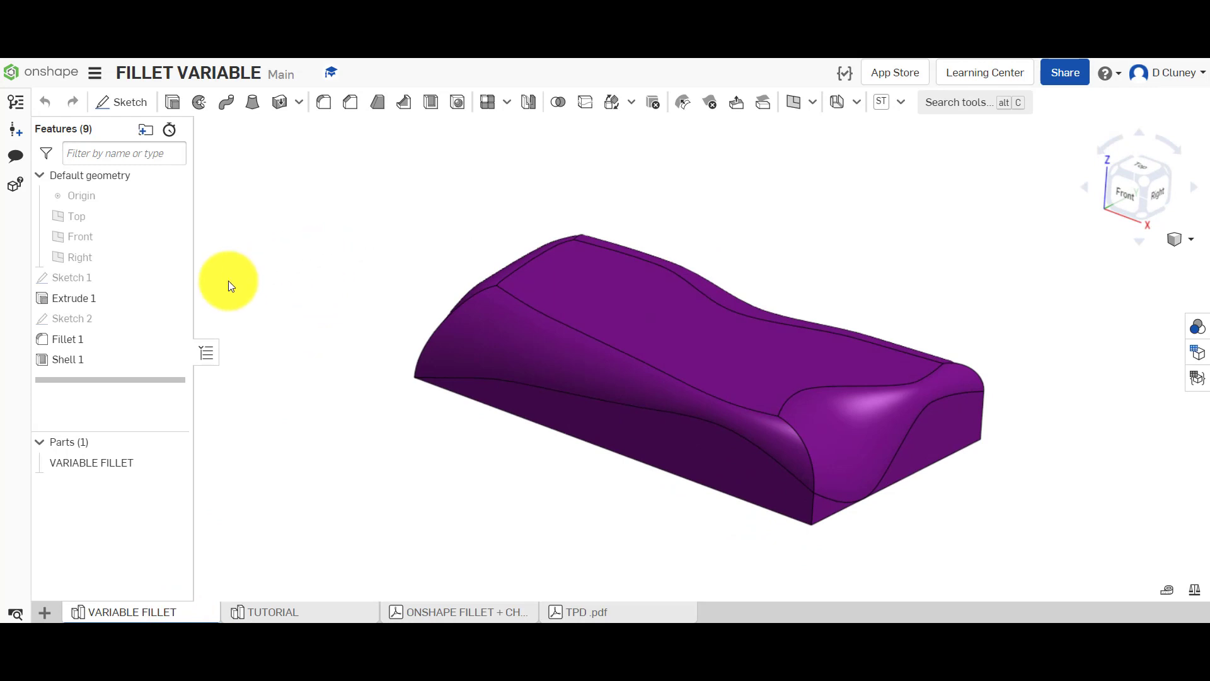
Bring up the TUTORIAL part studio with the purple block and its BASE and POINTS sketches
left_click(67, 339)
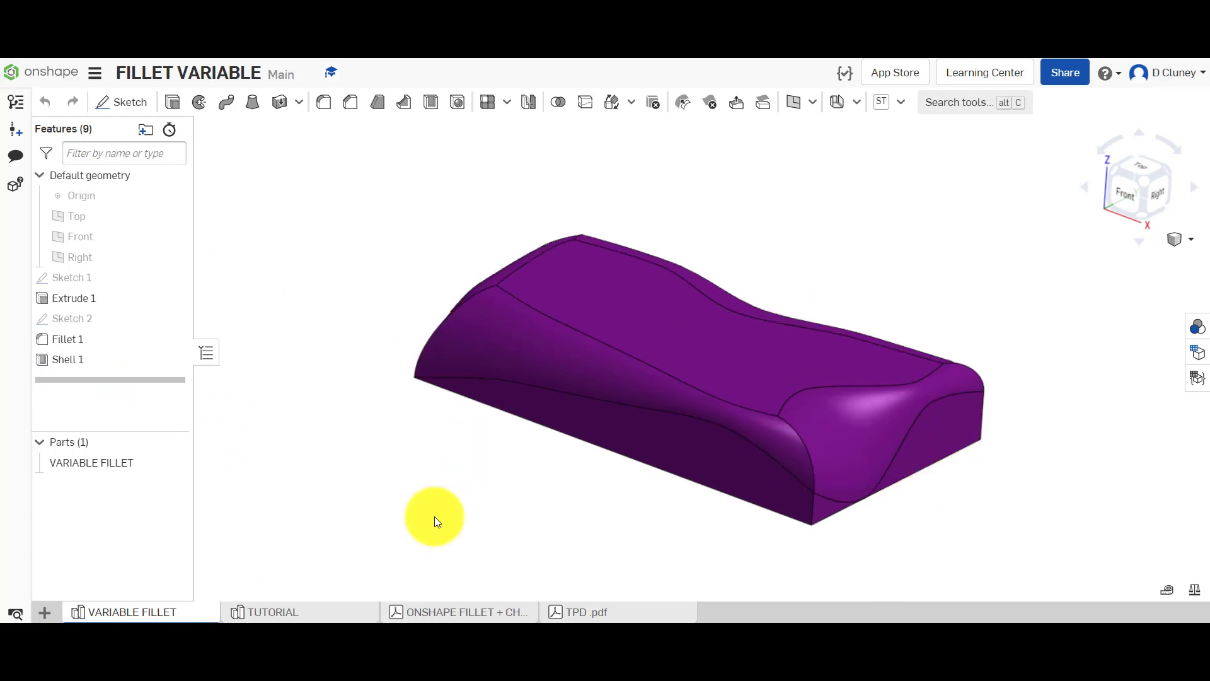
left_click(272, 613)
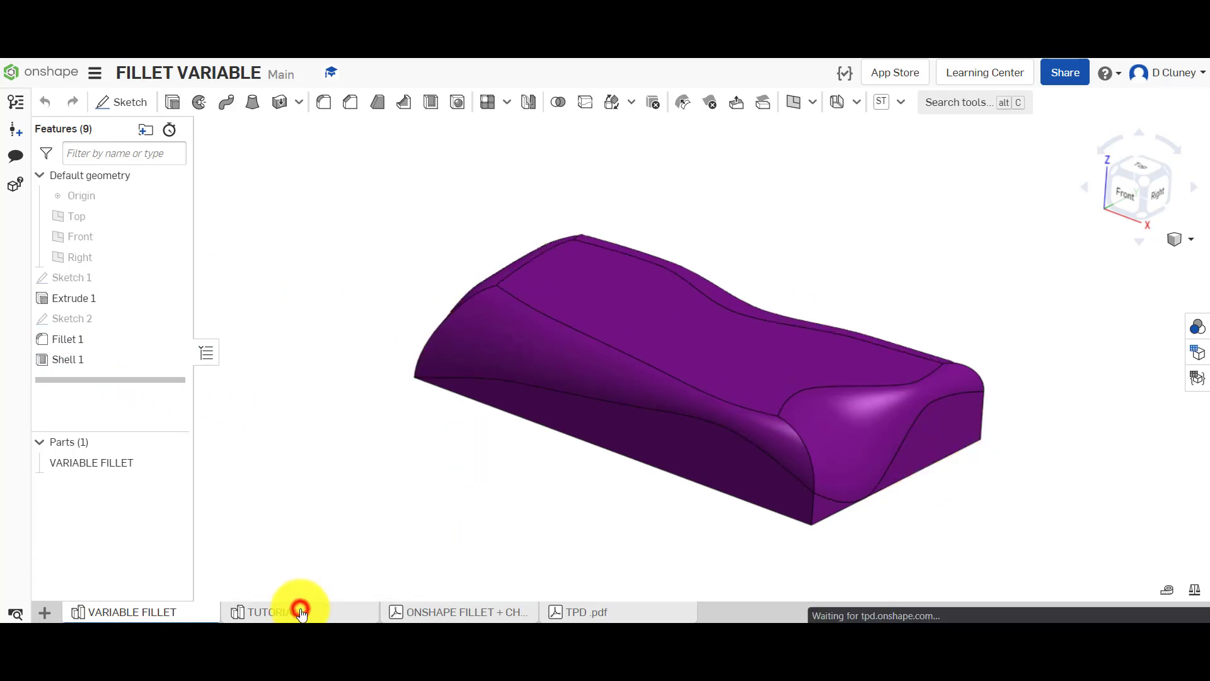
left_click(273, 613)
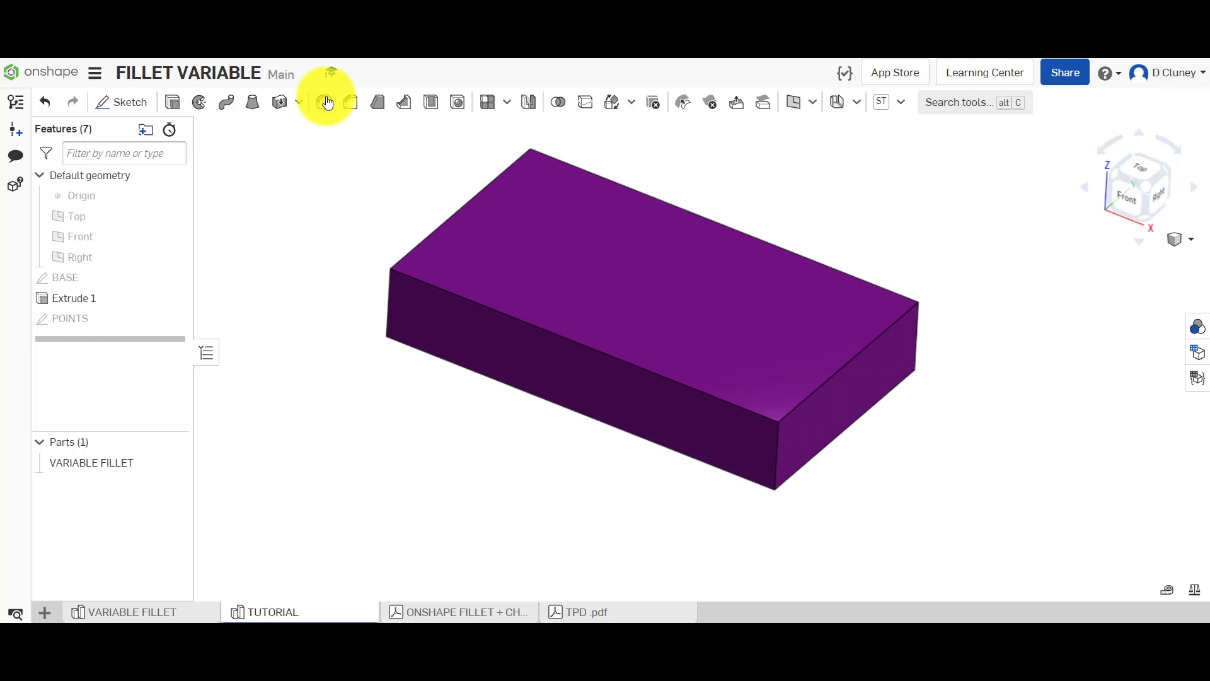
Begin a fillet on the block's front top edge with a variable radius
left_click(324, 102)
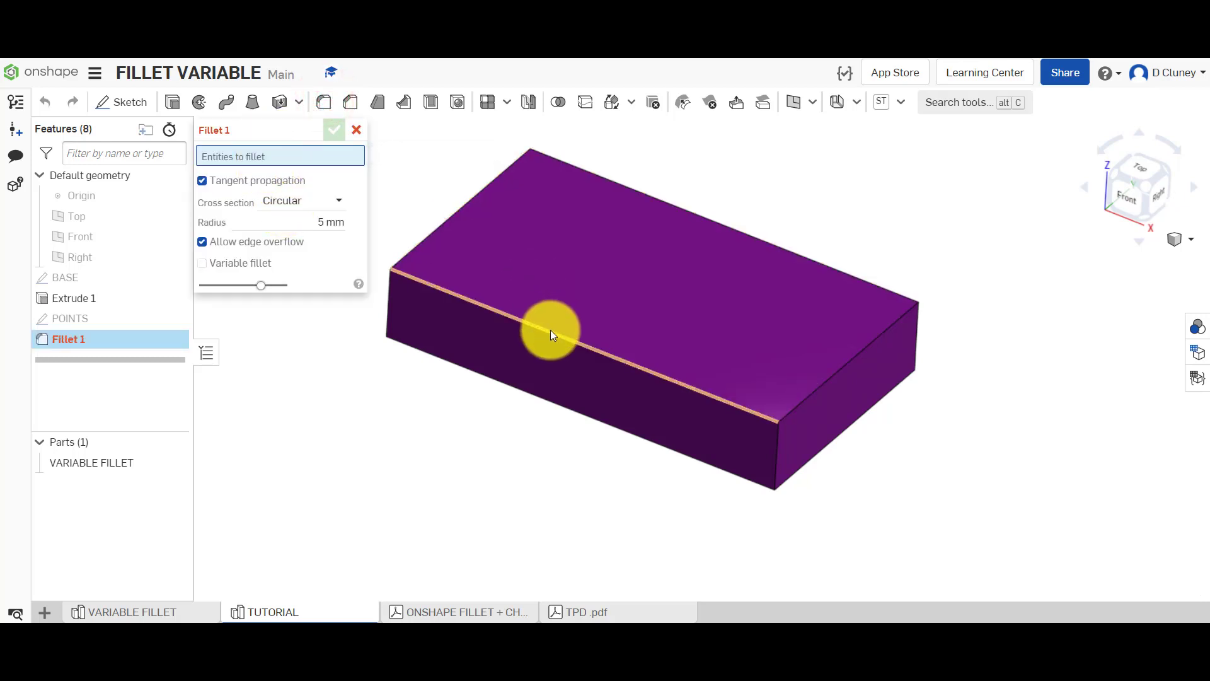
left_click(552, 332)
type("10")
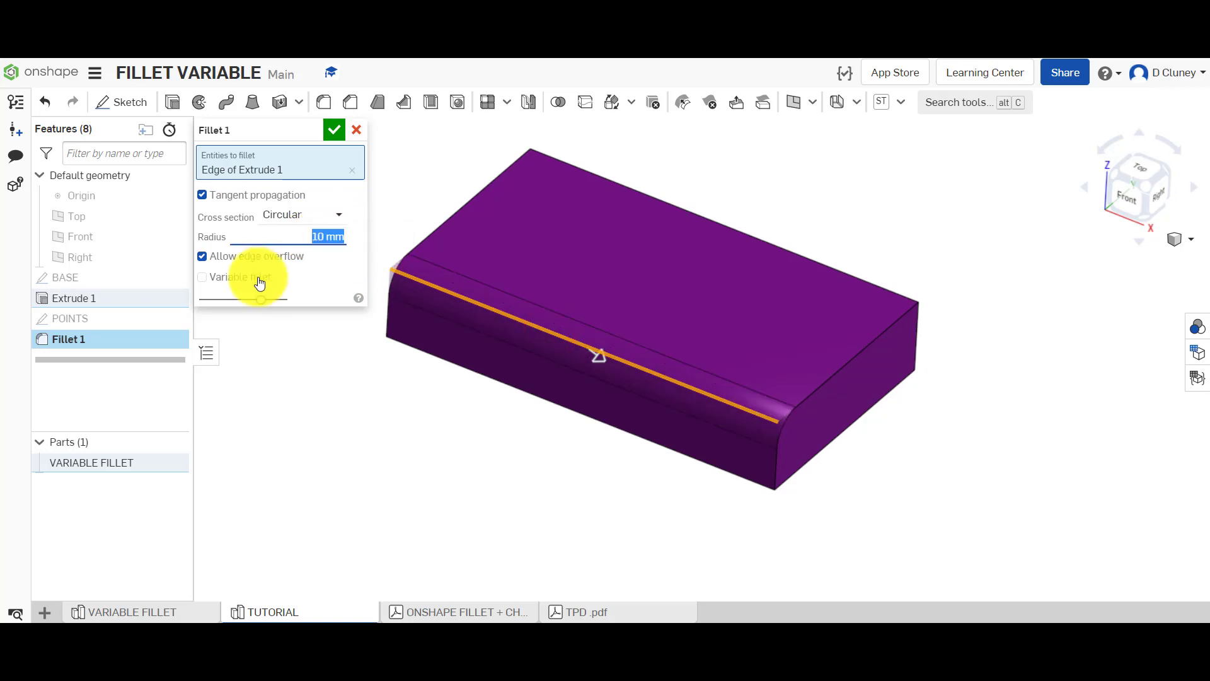
mouse_move(258, 279)
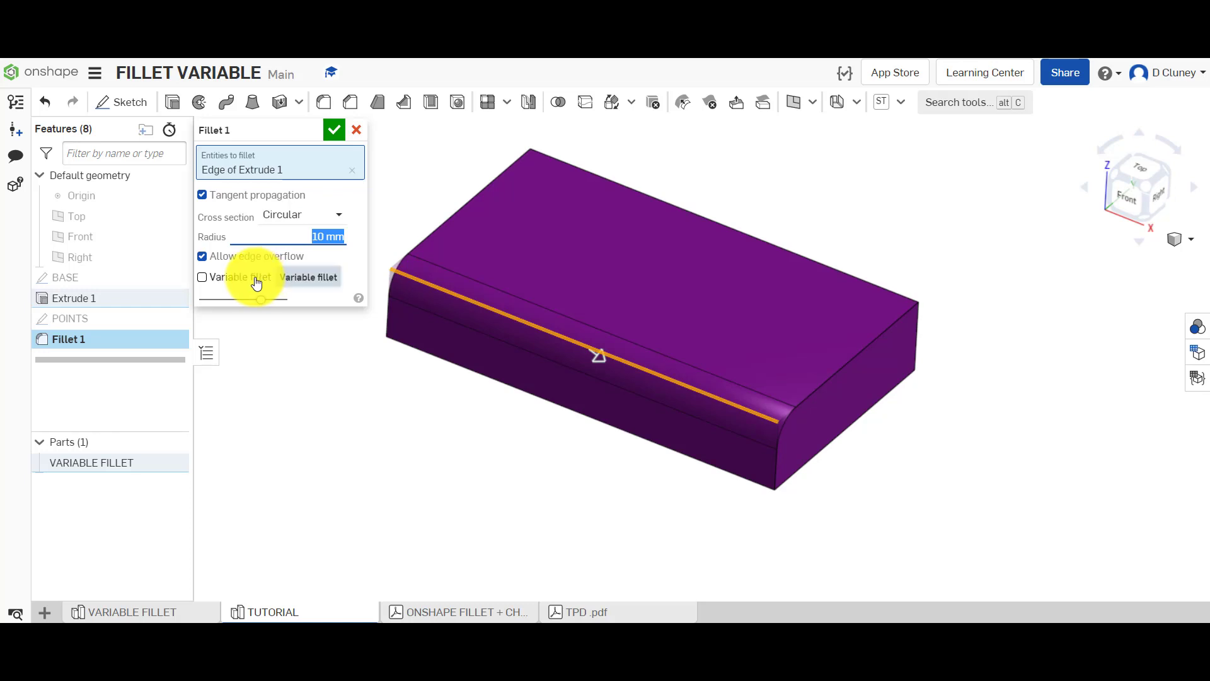
left_click(202, 278)
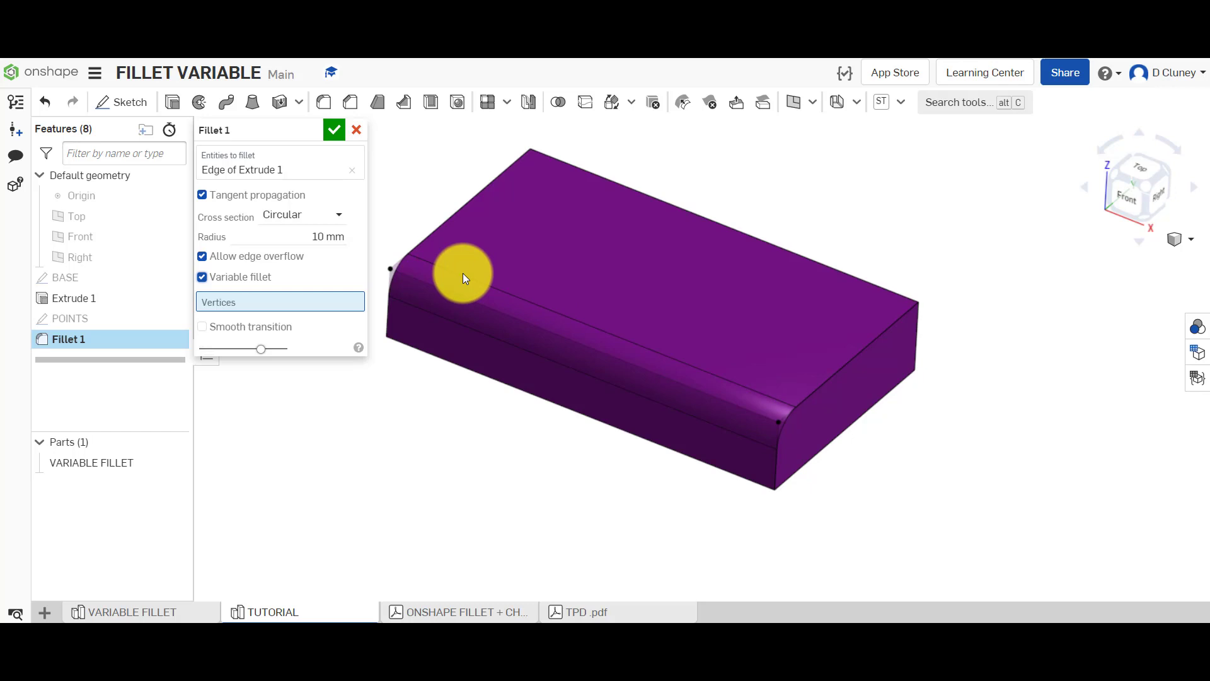
mouse_move(782, 429)
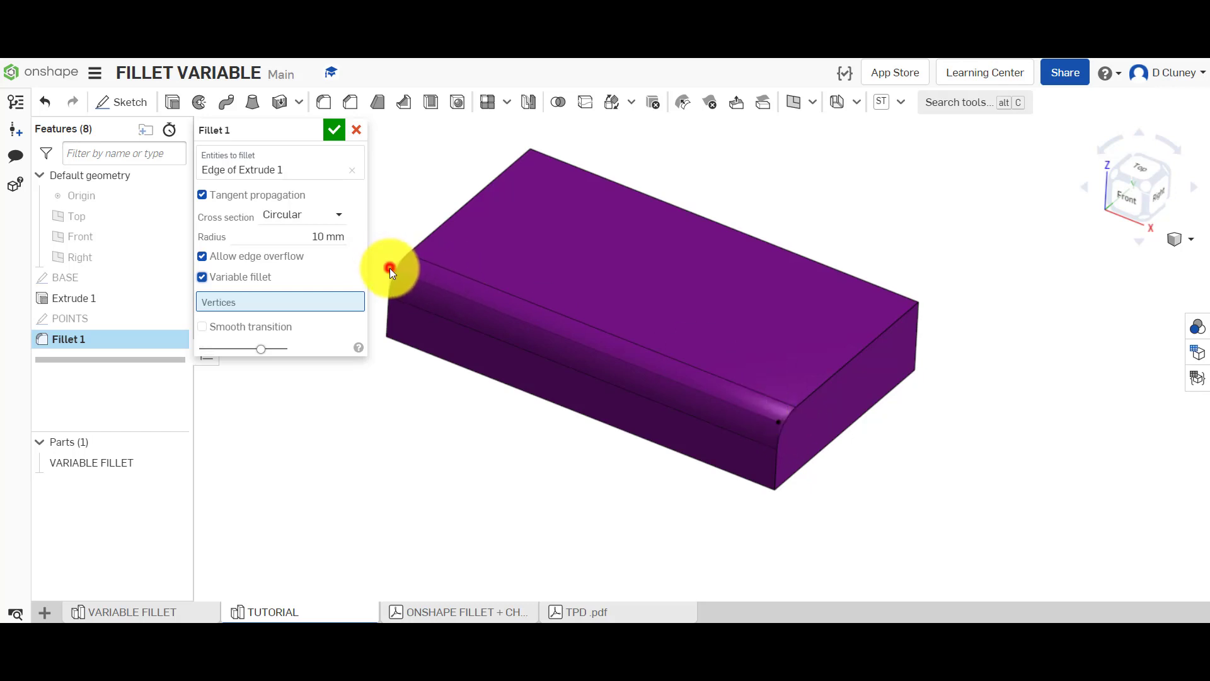
Give the edge's left end a 15 mm radius and its right end 25 mm
left_click(391, 269)
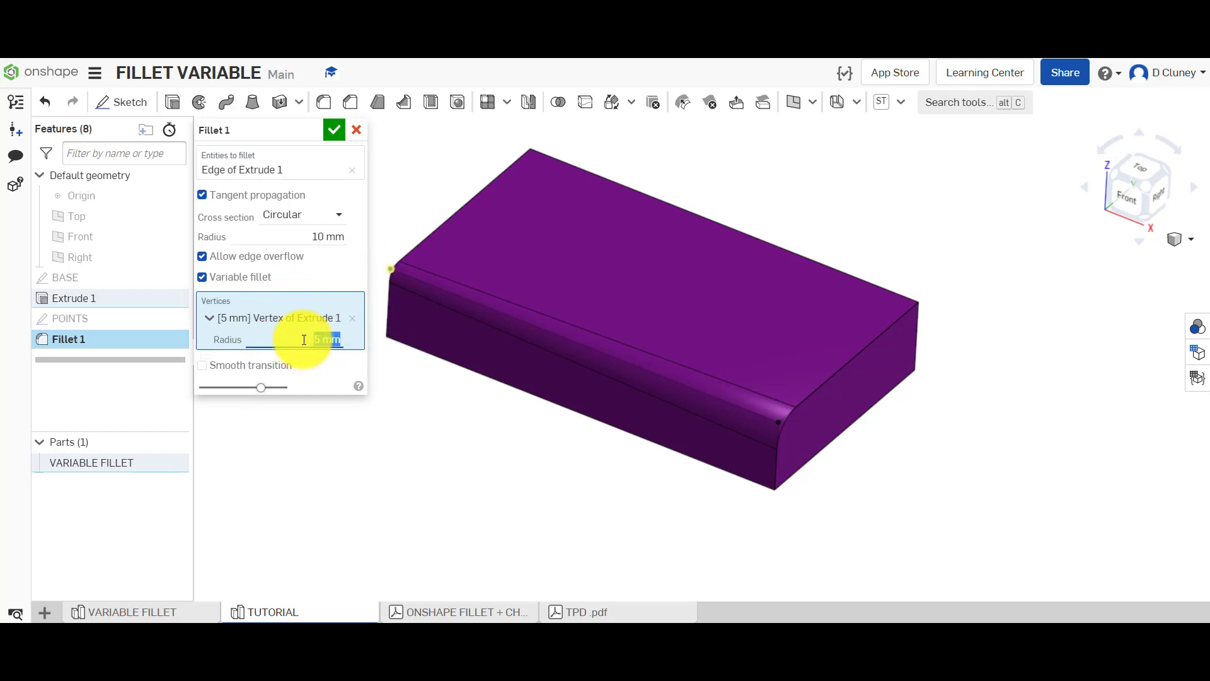
type("15 mm")
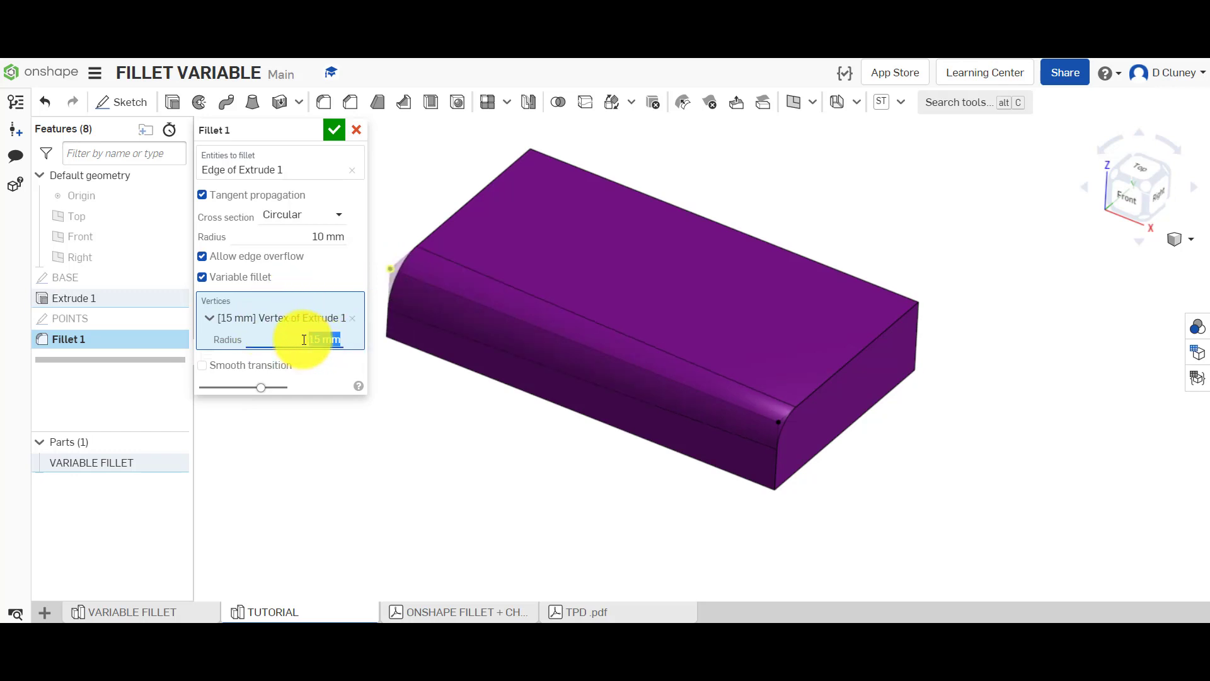
mouse_move(780, 428)
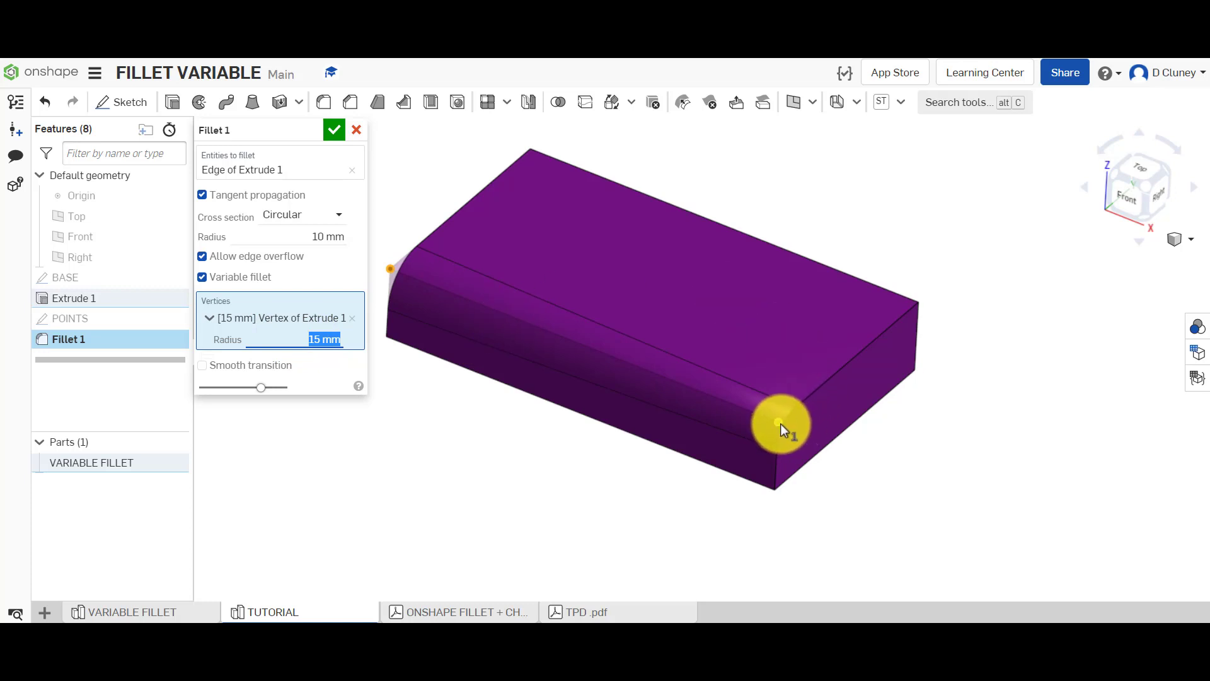
left_click(778, 421)
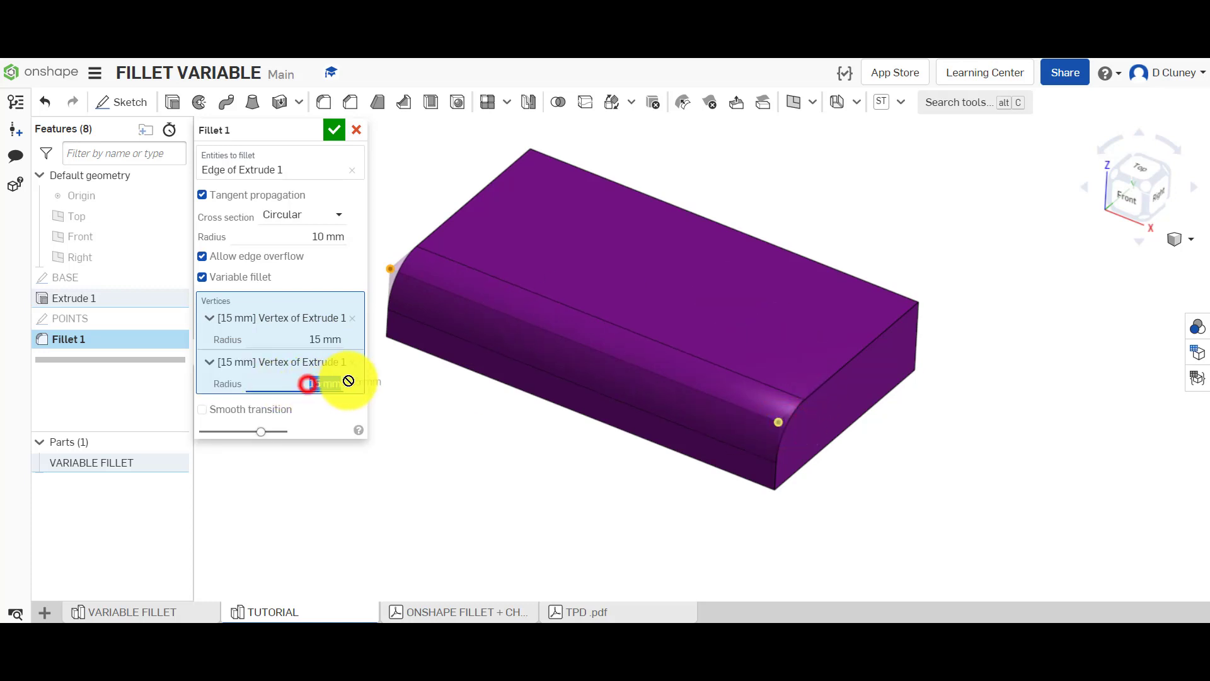
type("2")
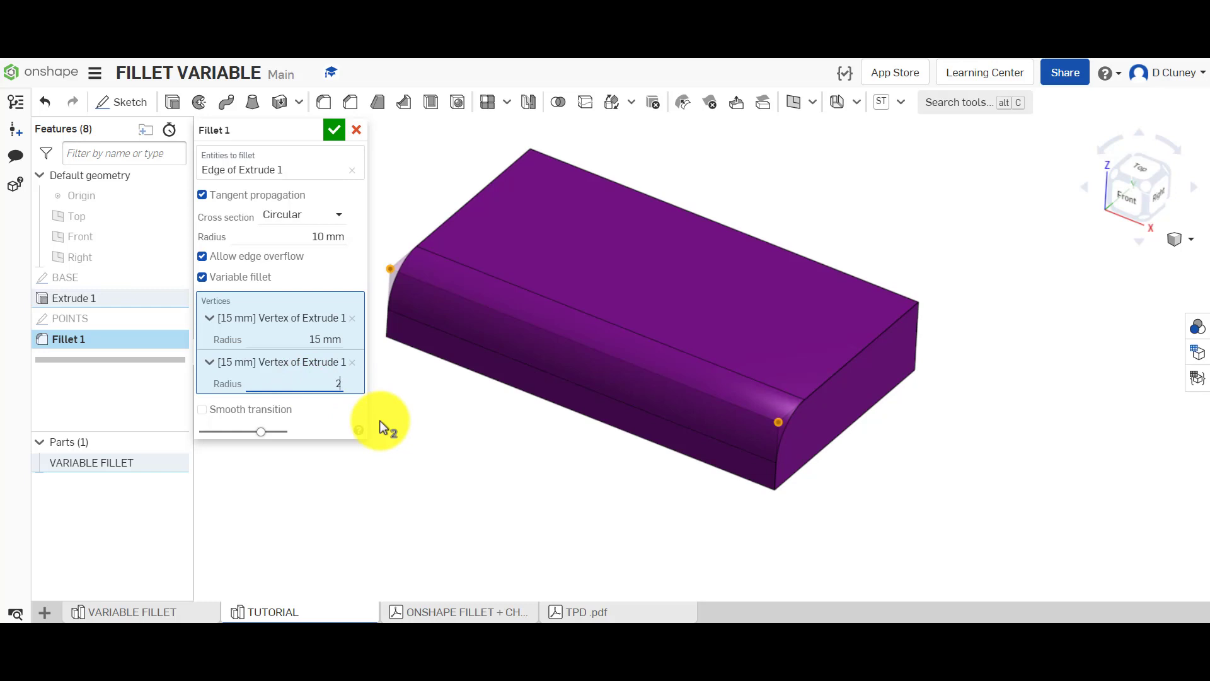
type("5 mm")
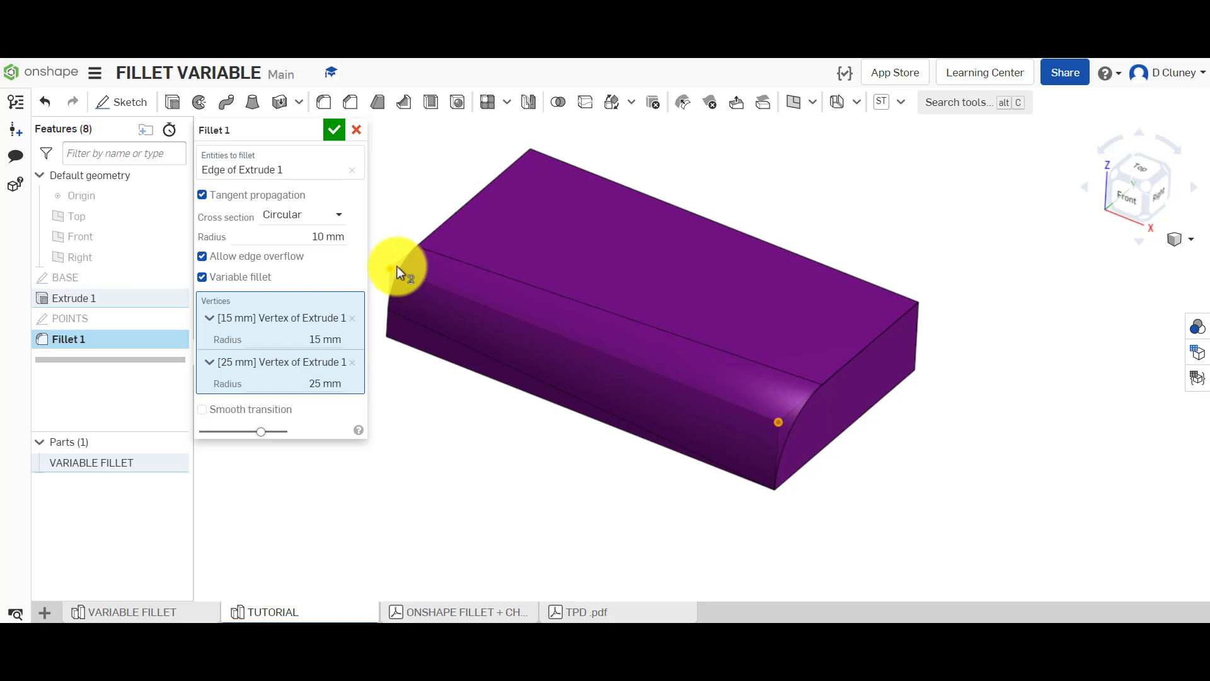
mouse_move(606, 359)
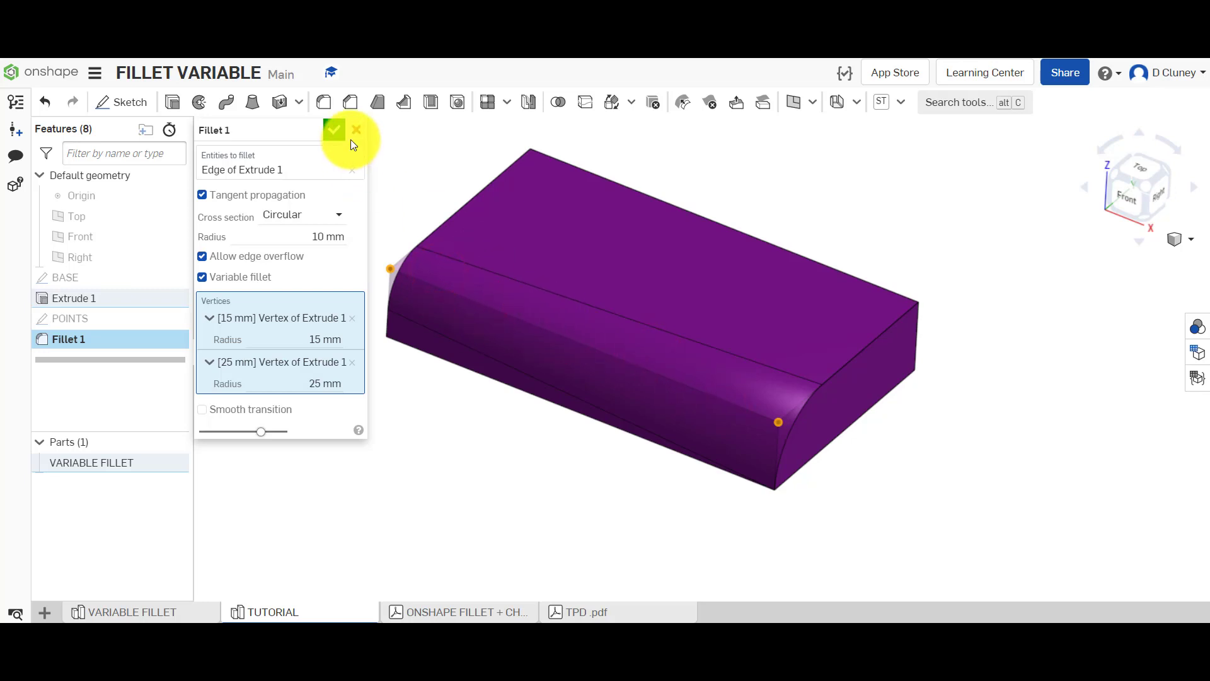
mouse_move(356, 136)
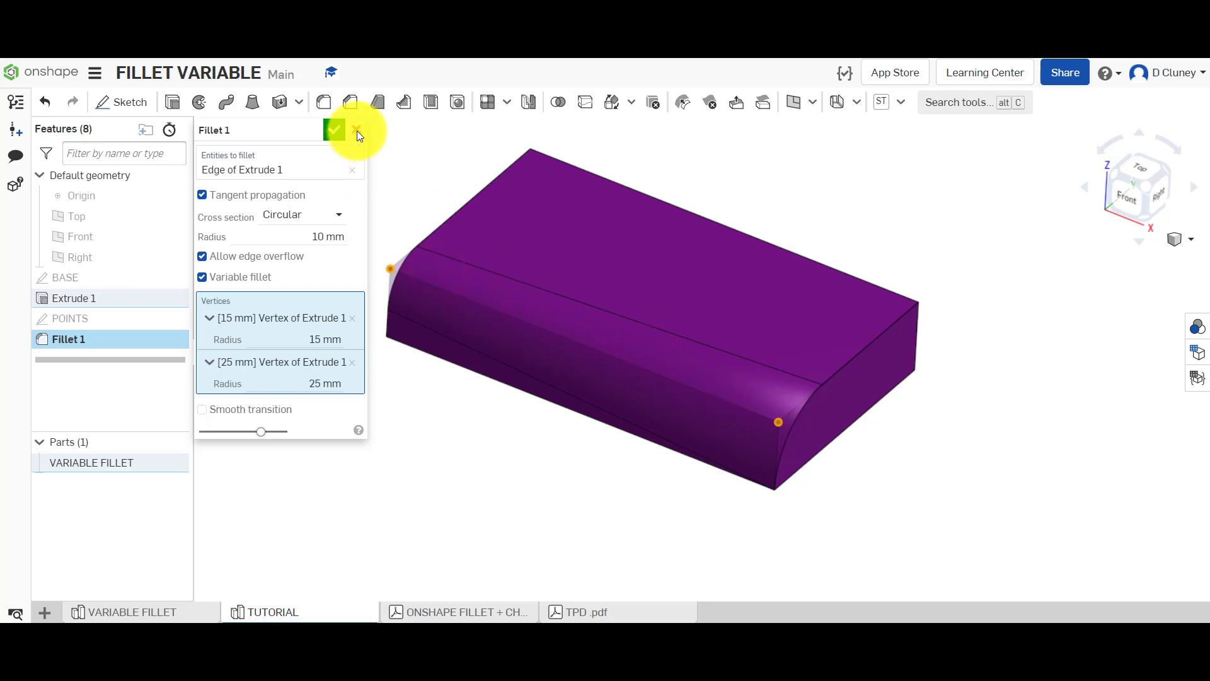
left_click(355, 130)
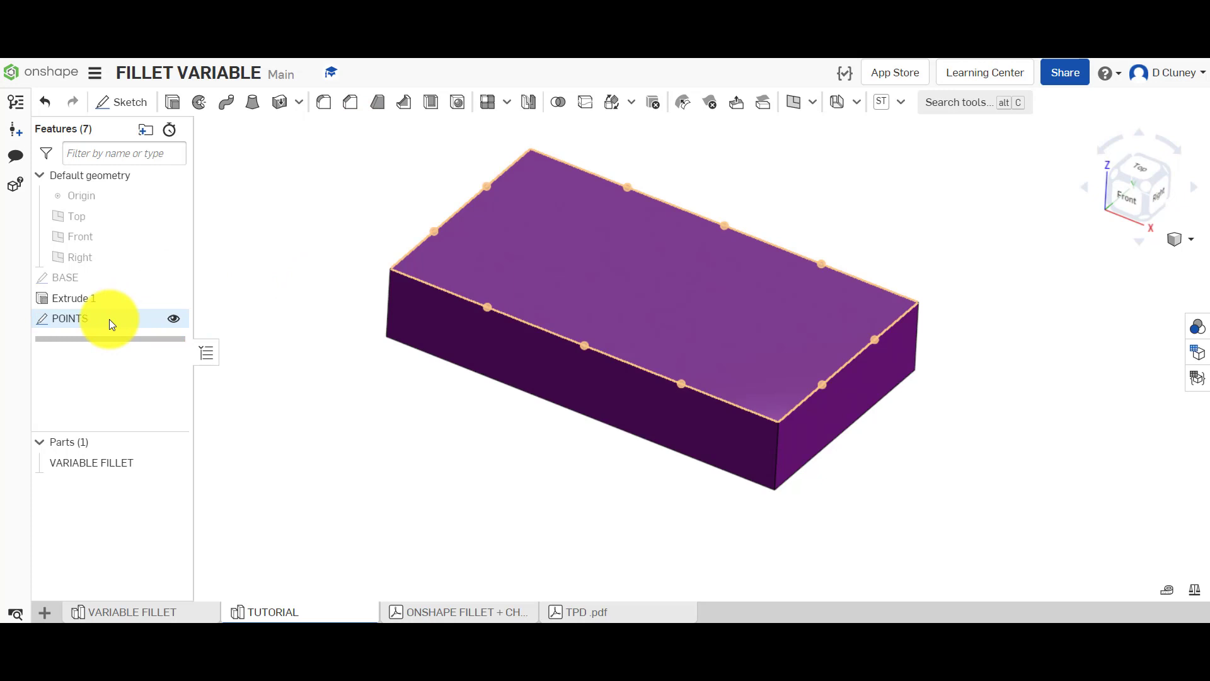
double_click(70, 319)
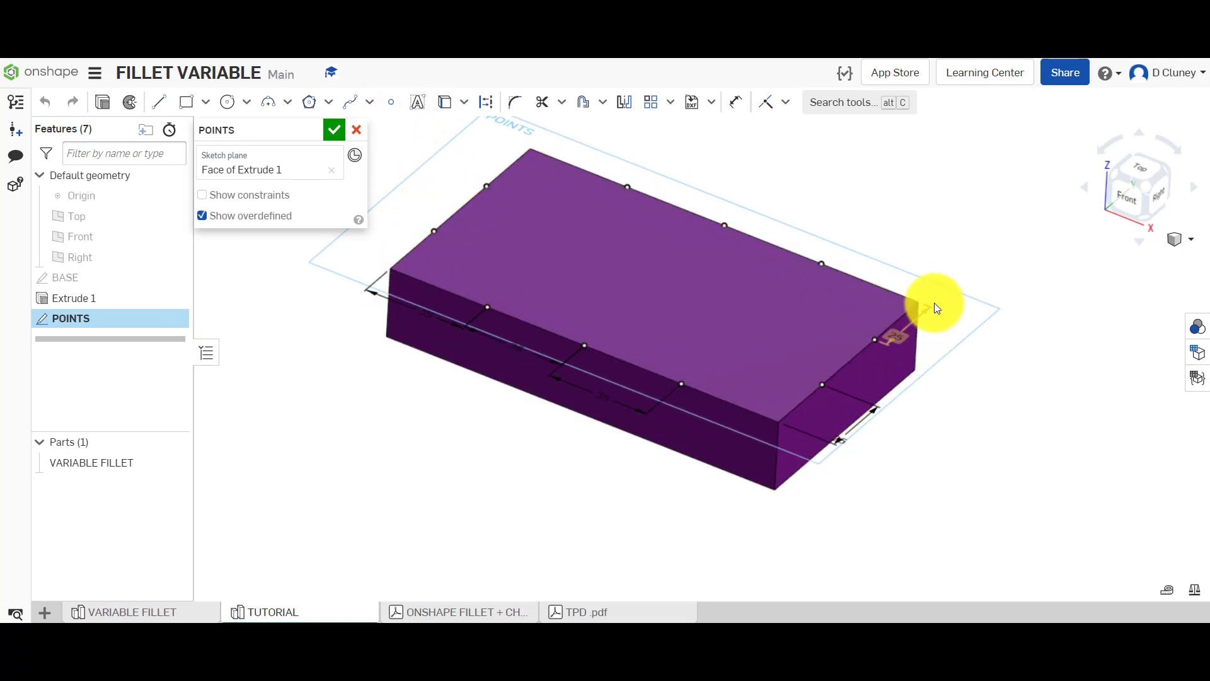
left_click(332, 128)
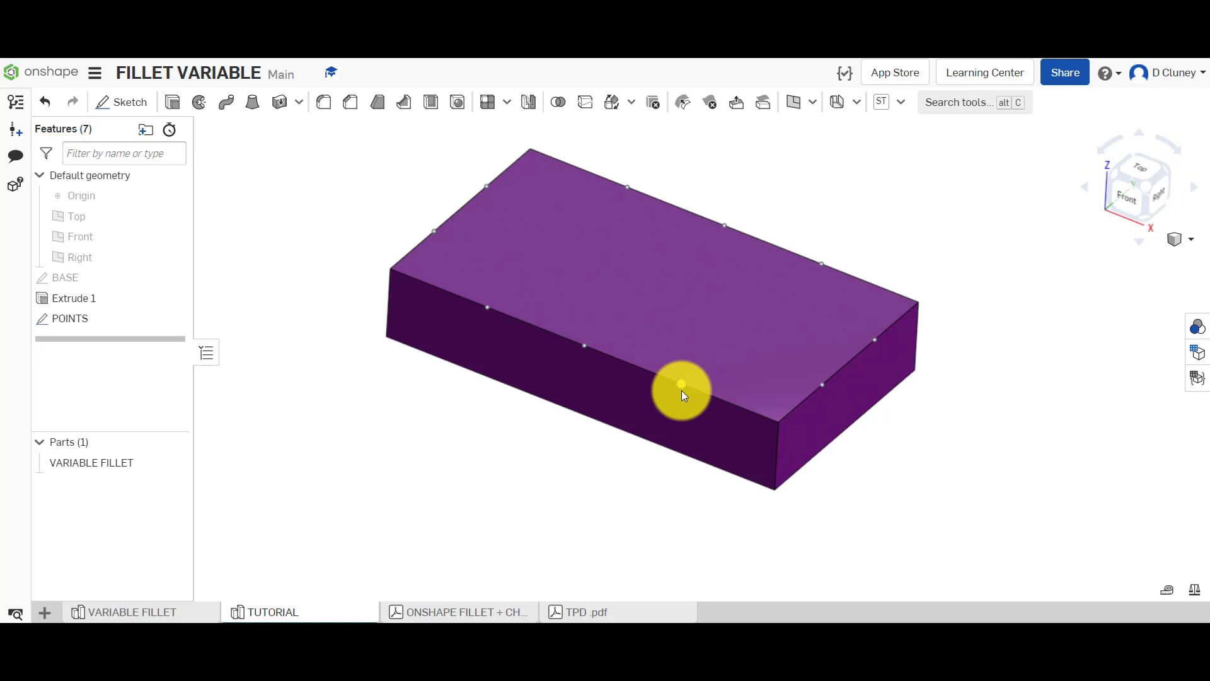
mouse_move(346, 143)
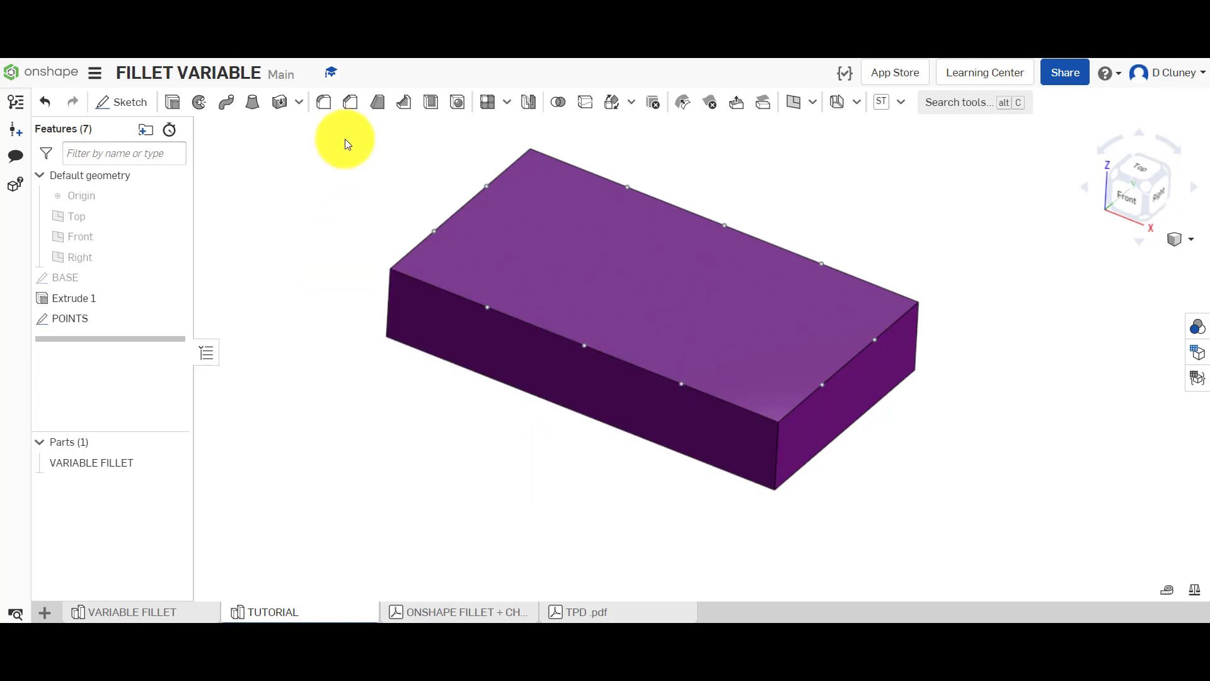
Begin a new fillet on the front top edge with a variable radius
left_click(324, 102)
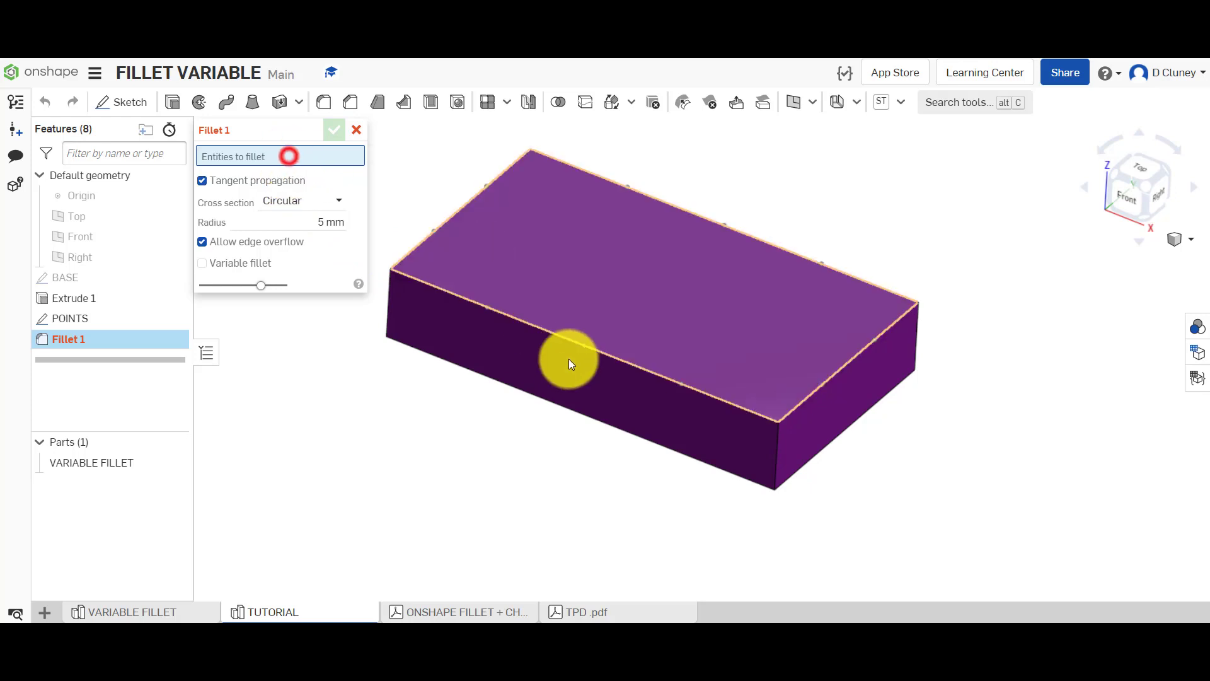
left_click(593, 352)
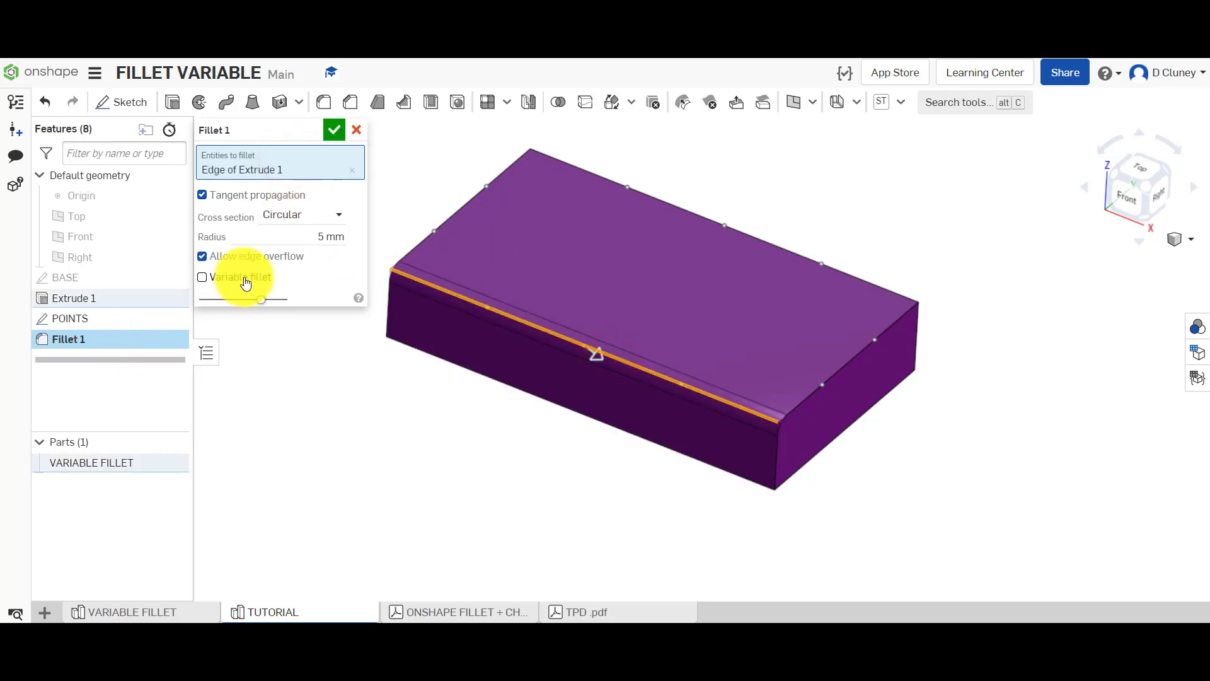
left_click(202, 276)
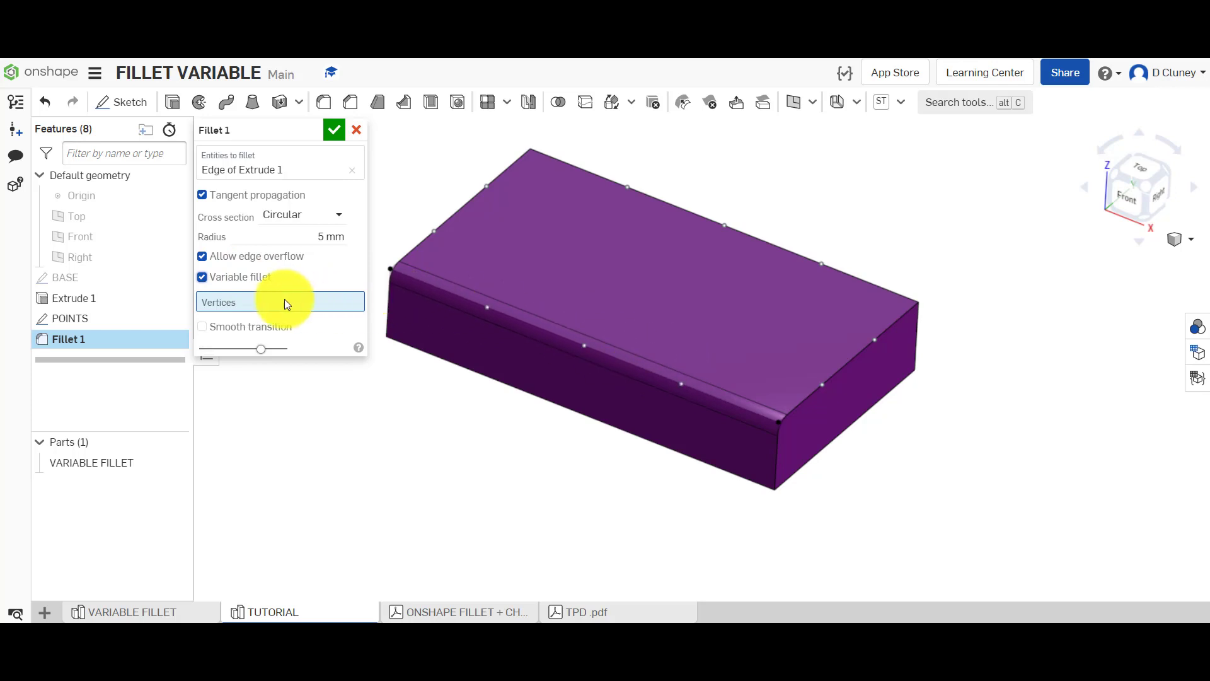
Add the edge's left end and the three sketch points as radius points, then begin editing the left end's radius
left_click(389, 276)
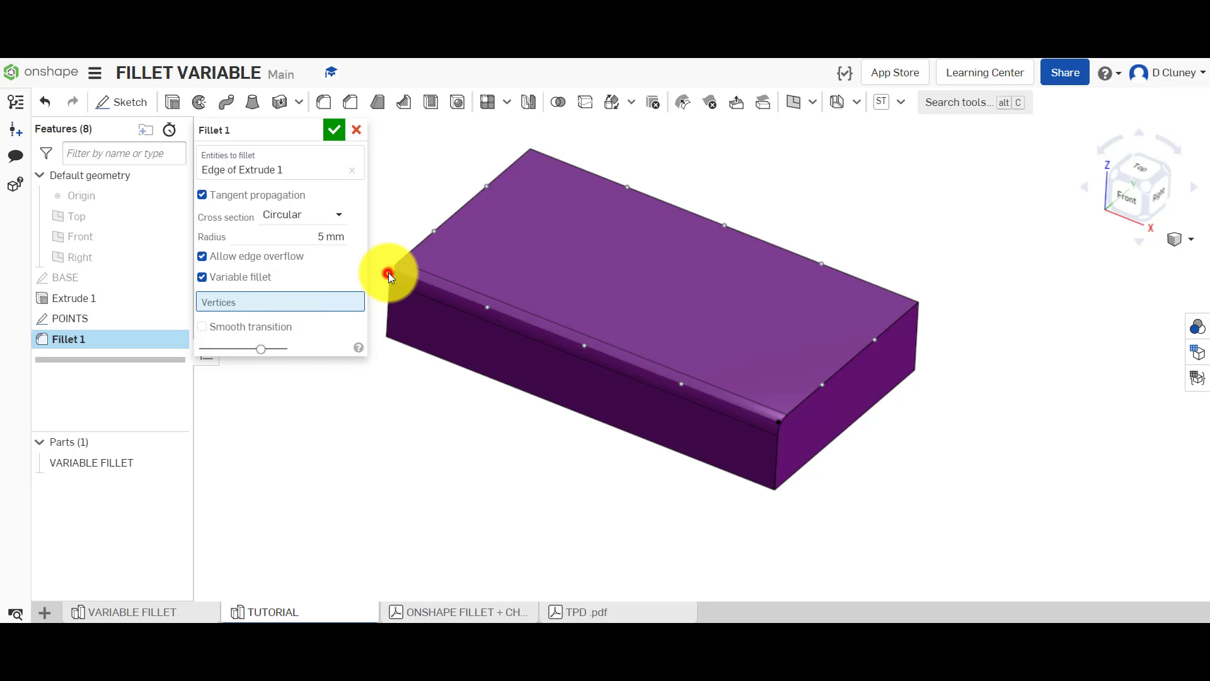
left_click(389, 274)
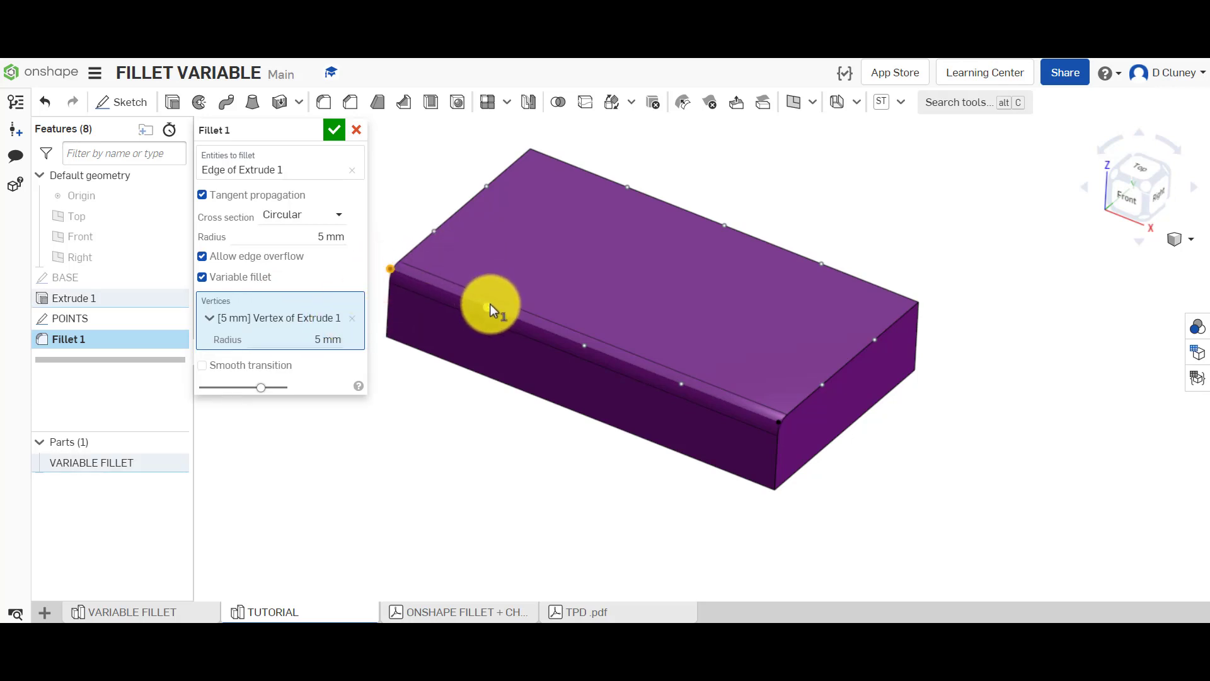
left_click(689, 374)
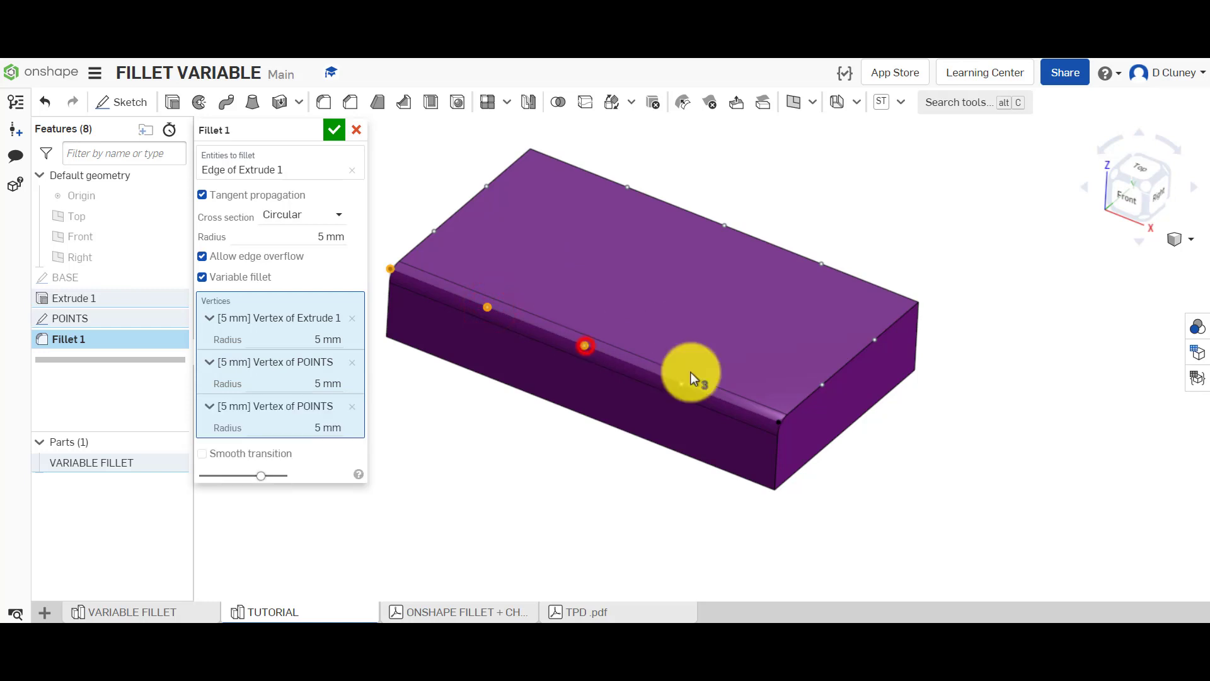
left_click(688, 384)
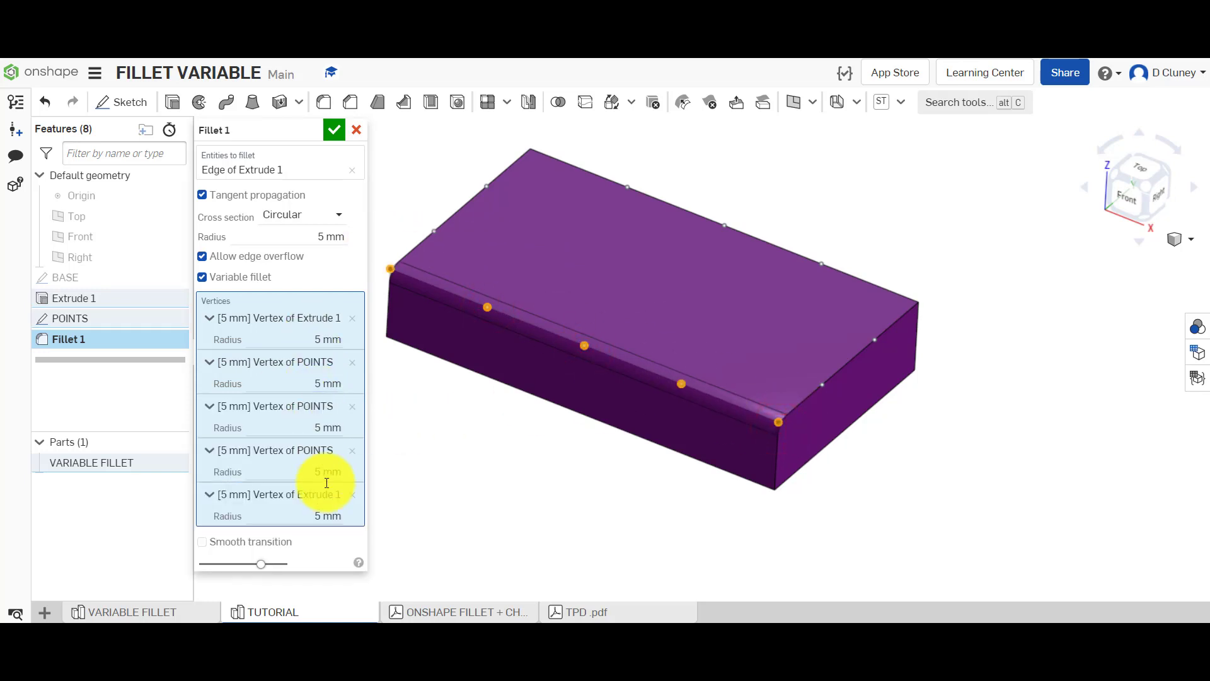
left_click(311, 339)
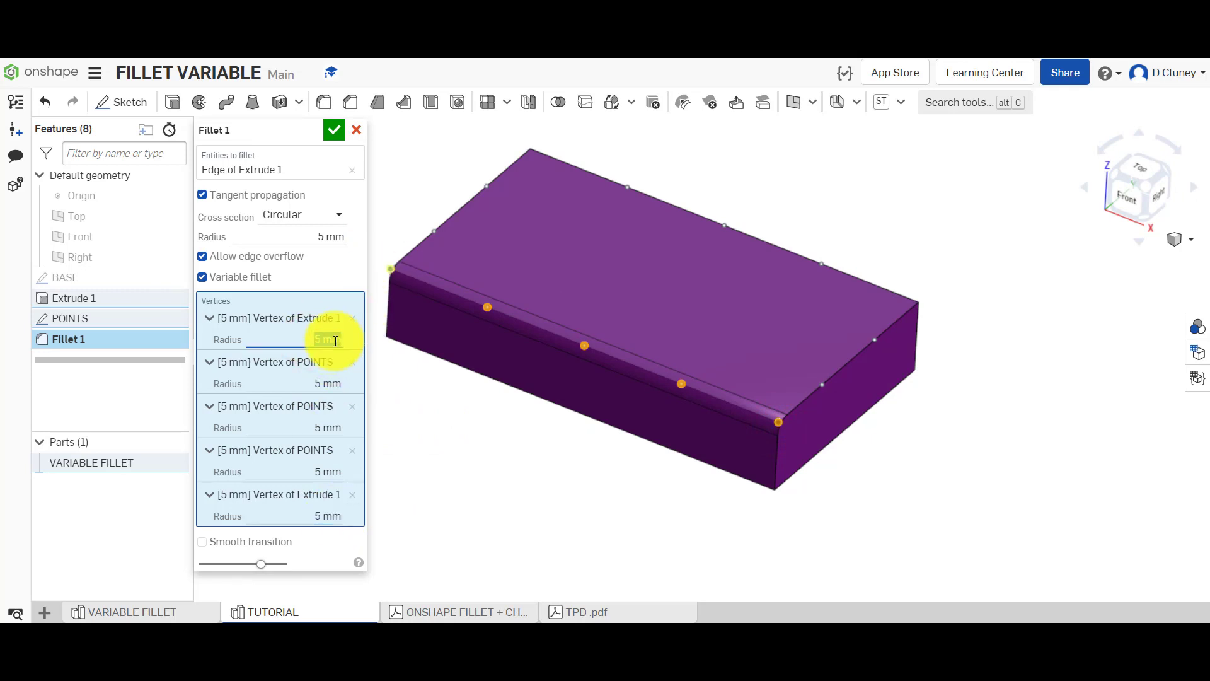
mouse_move(336, 339)
type("15")
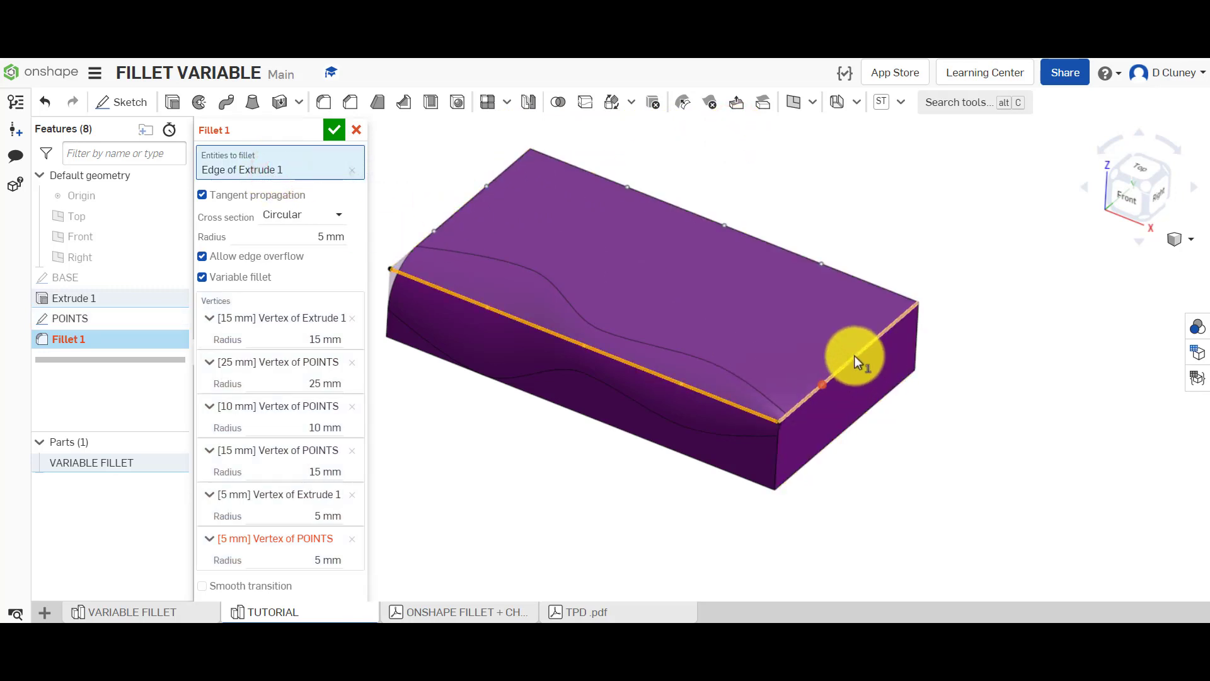
Add the right top edge to the fillet and give its new point a 25 mm radius
left_click(857, 359)
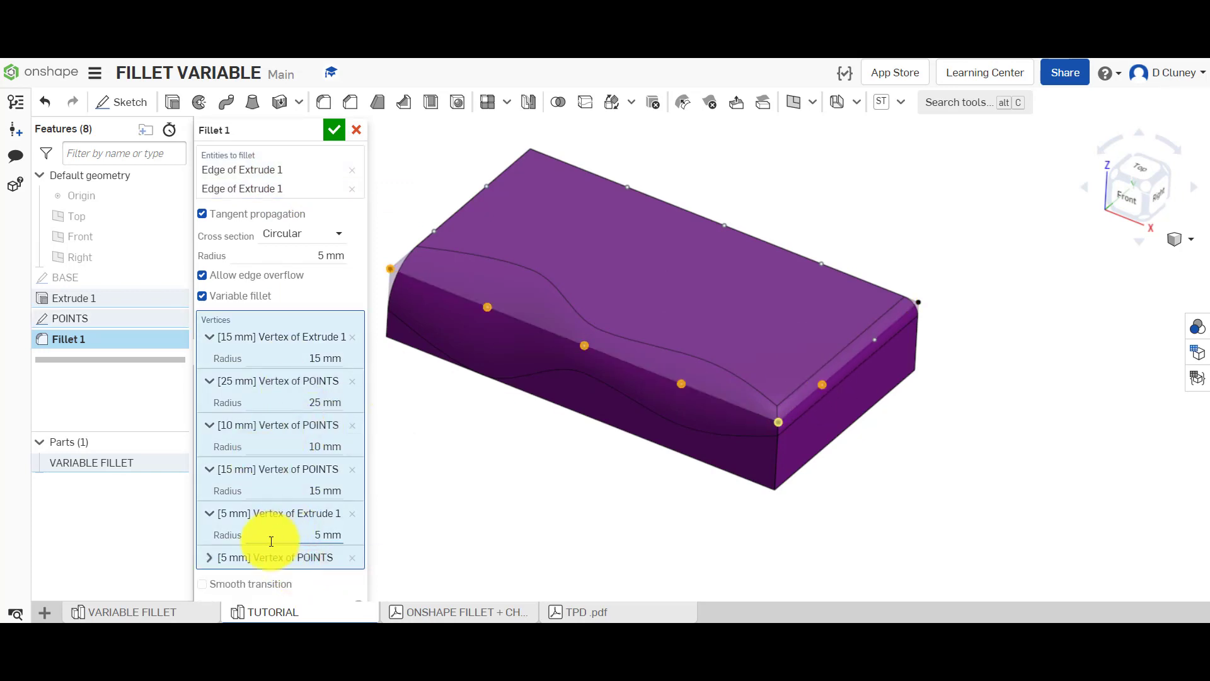
left_click(208, 557)
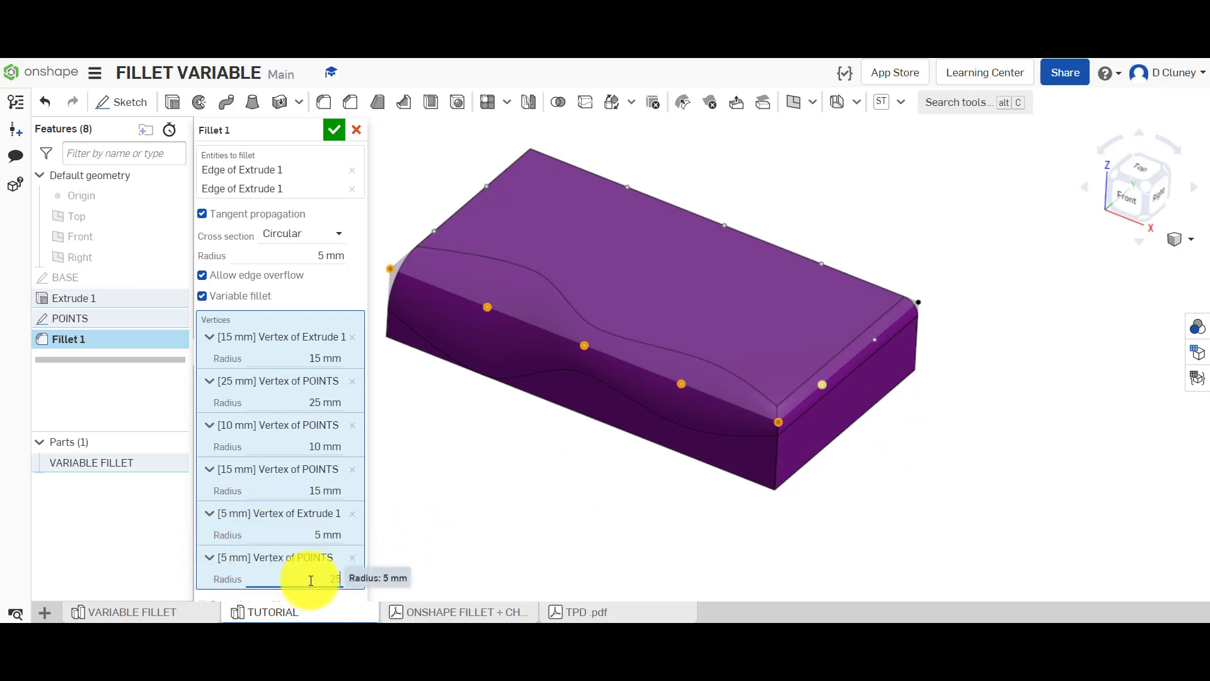
type("25")
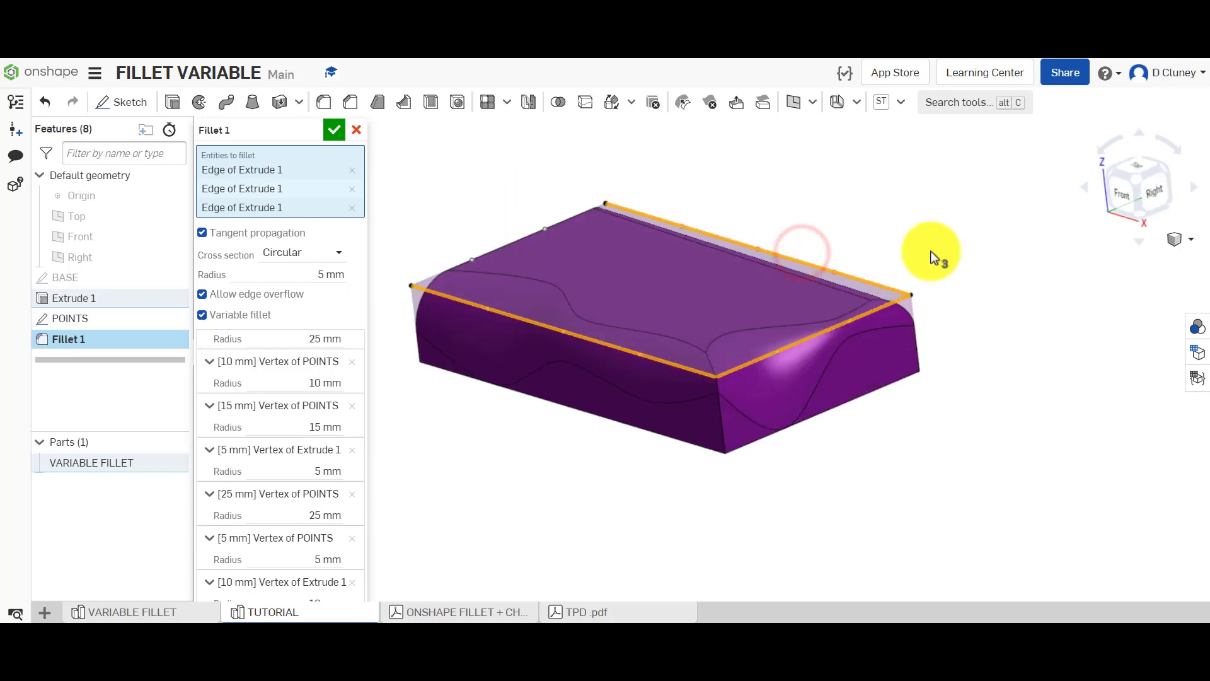
Check the back edge and accept Fillet 1 so three top edges round with wavy radii
left_click_drag(932, 255, 176, 537)
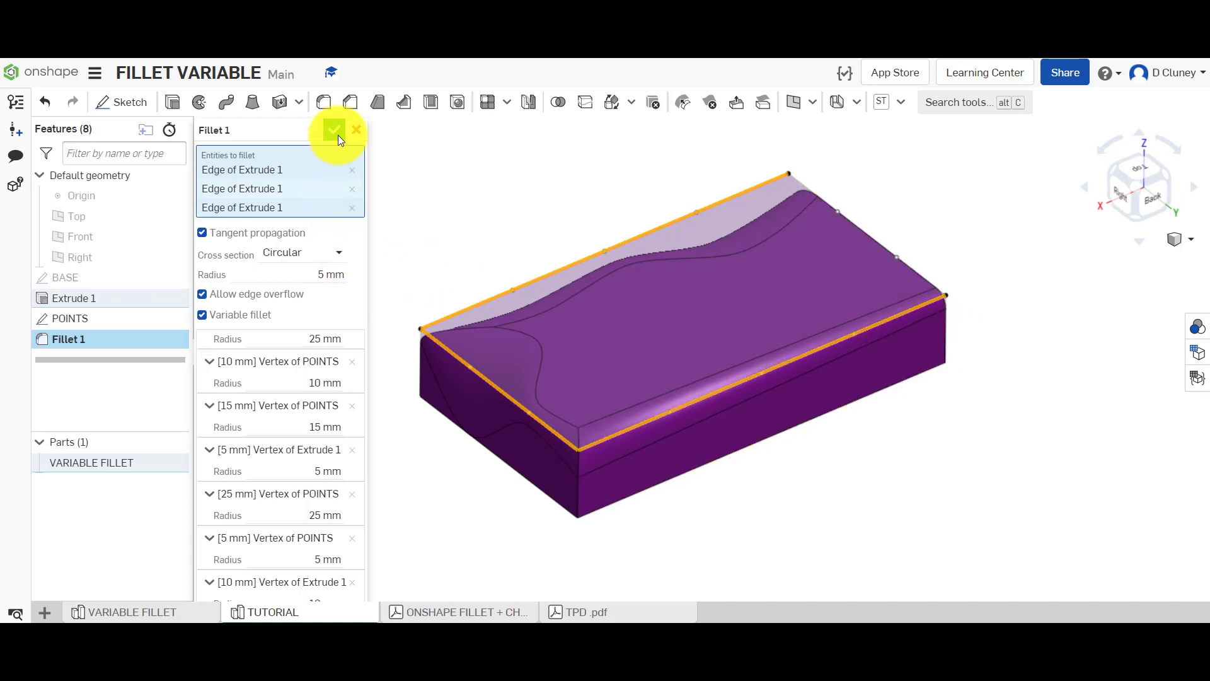
left_click(334, 130)
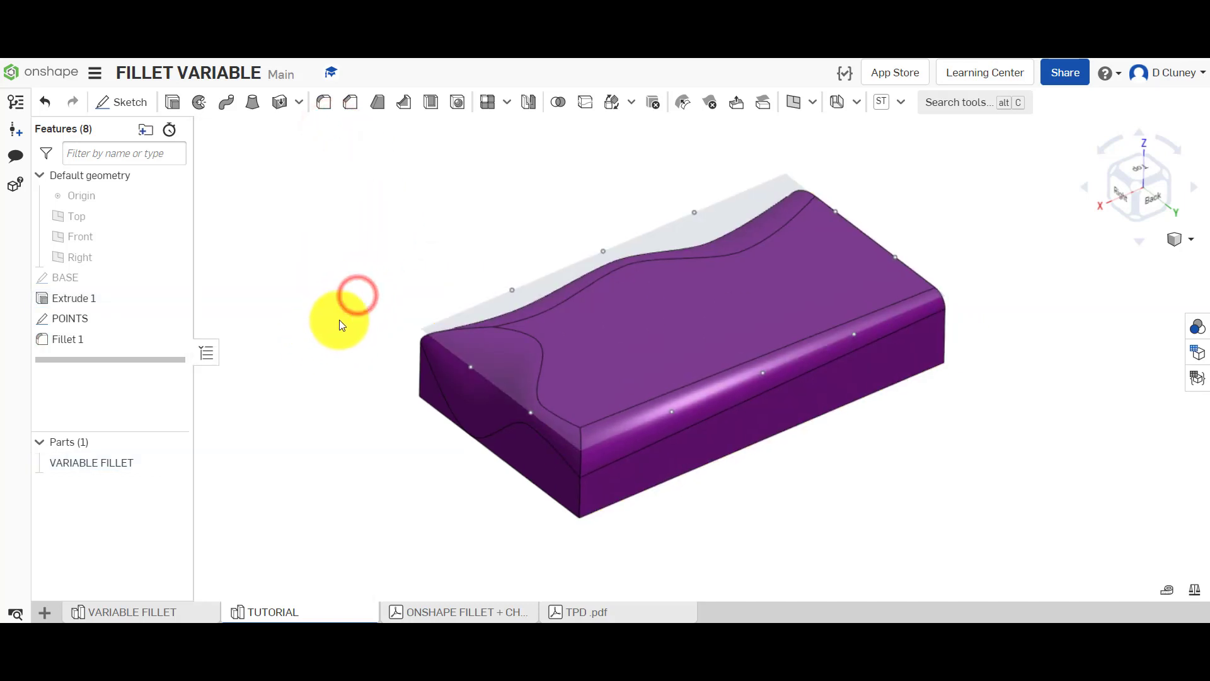
Orbit the filleted block to inspect the wavy rounded top edges from several angles
left_click_drag(342, 324, 660, 162)
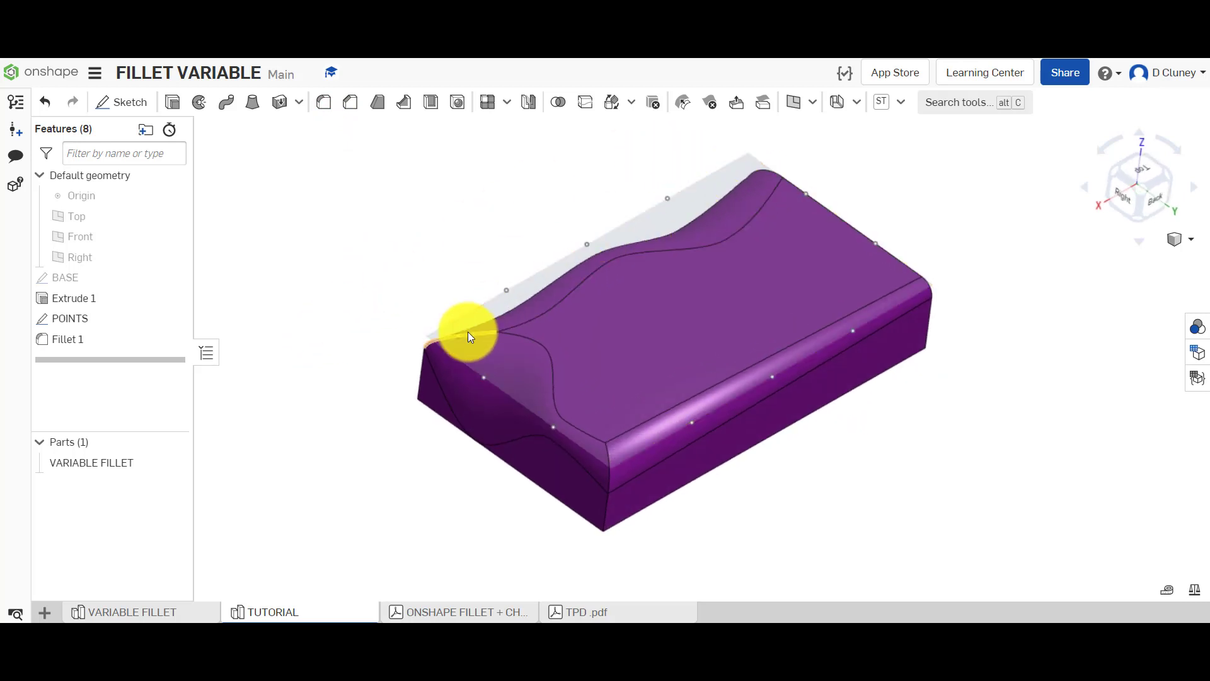
left_click(466, 332)
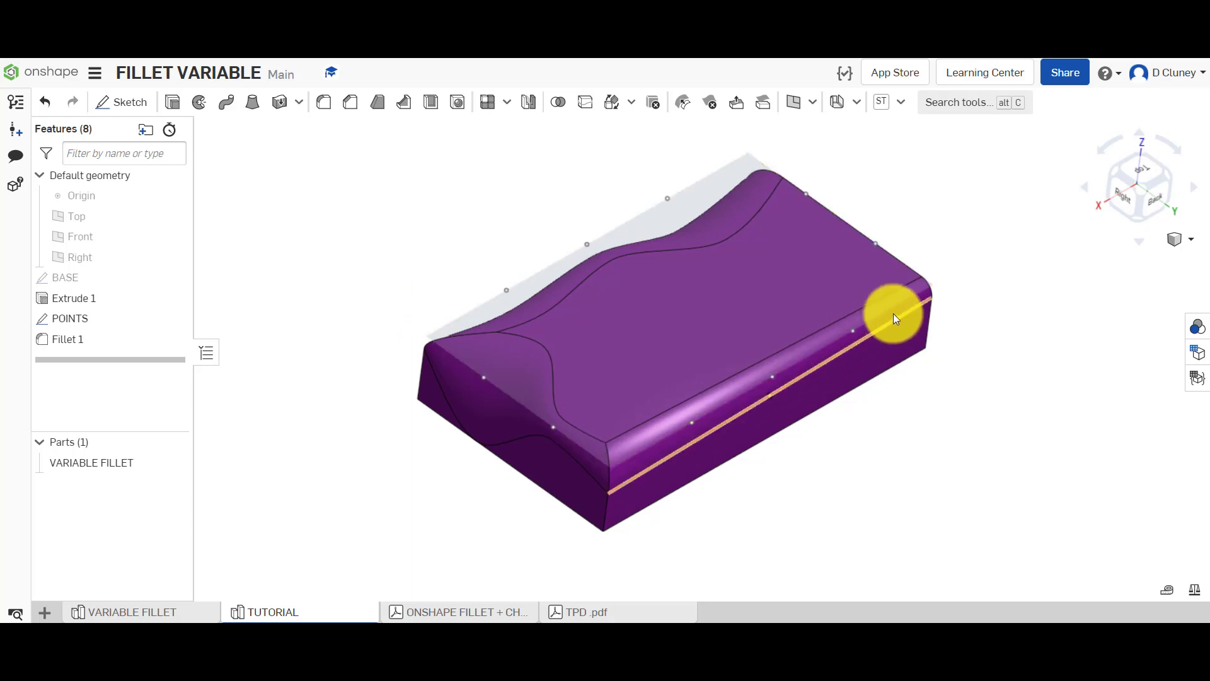
left_click_drag(896, 319, 513, 267)
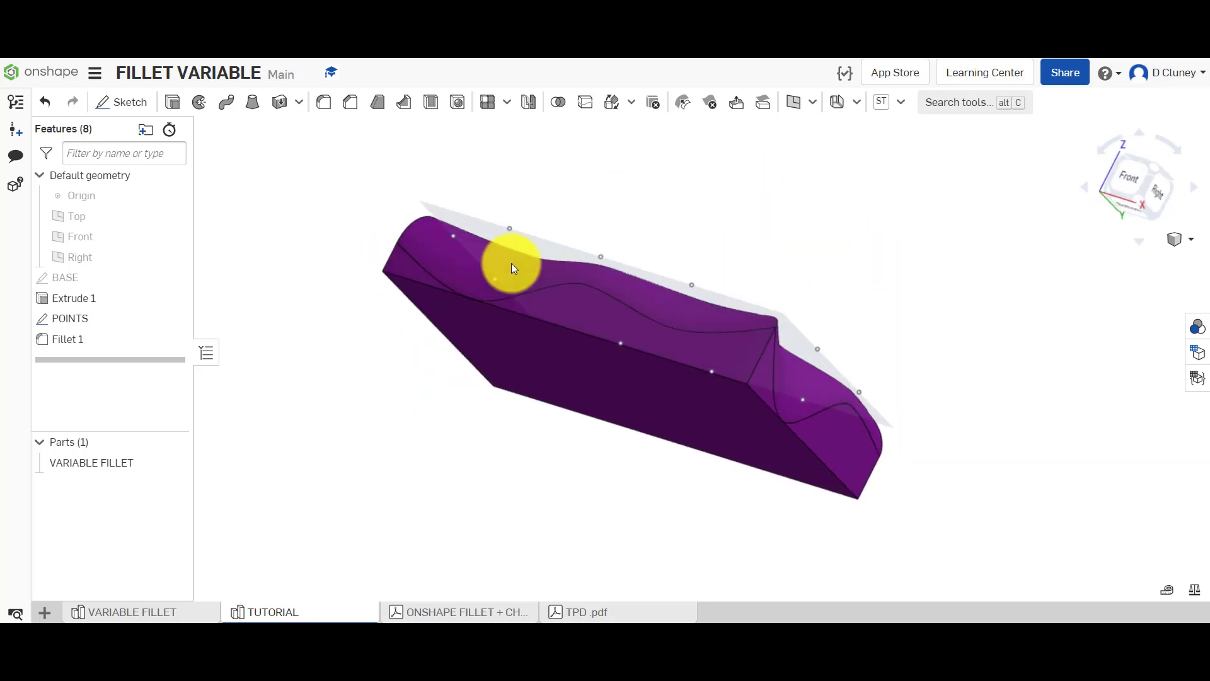
left_click_drag(510, 267, 480, 319)
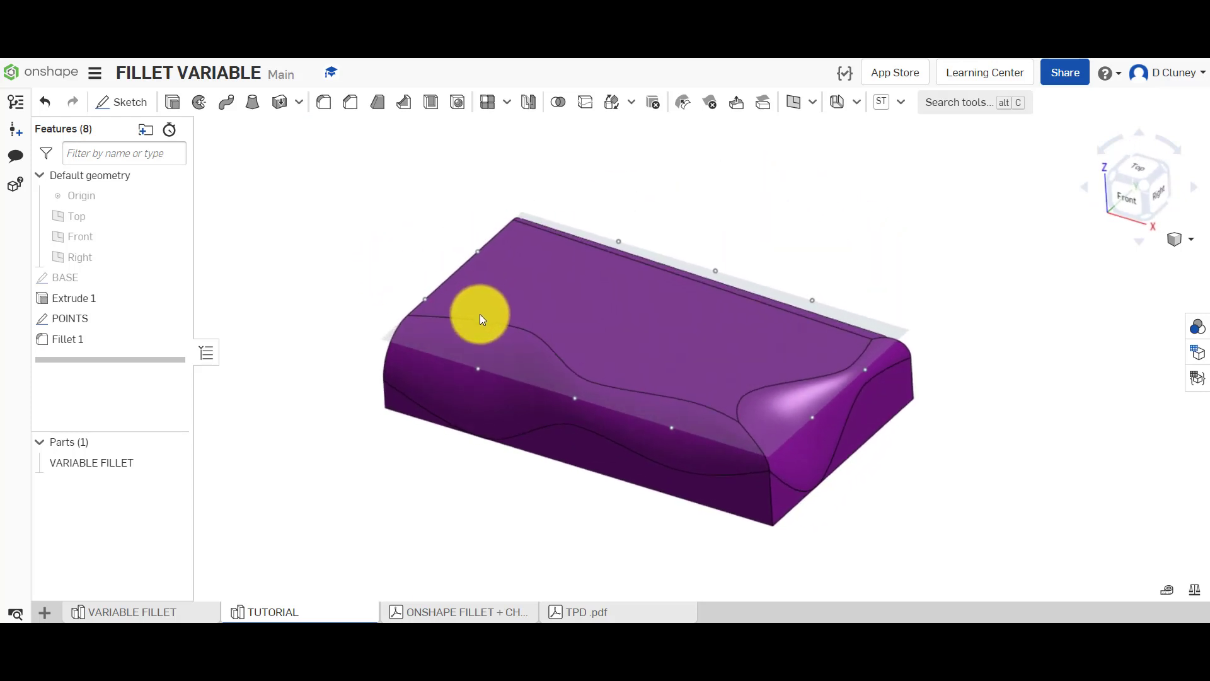
mouse_move(378, 274)
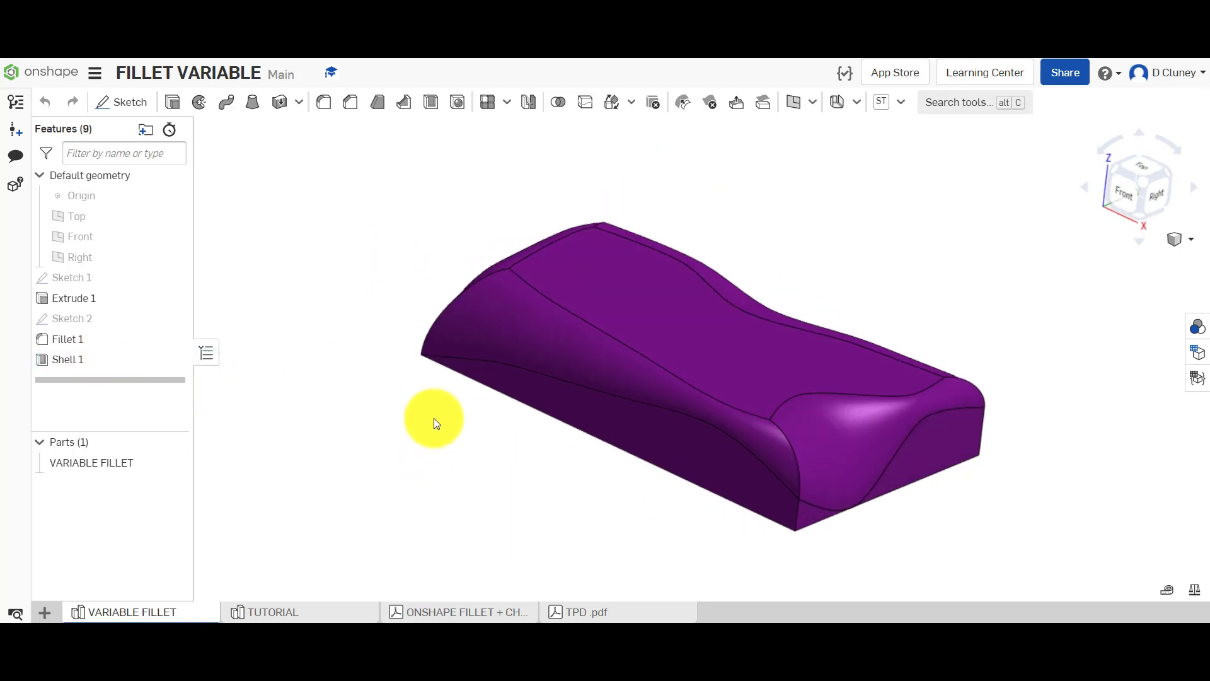
left_click_drag(436, 423, 447, 259)
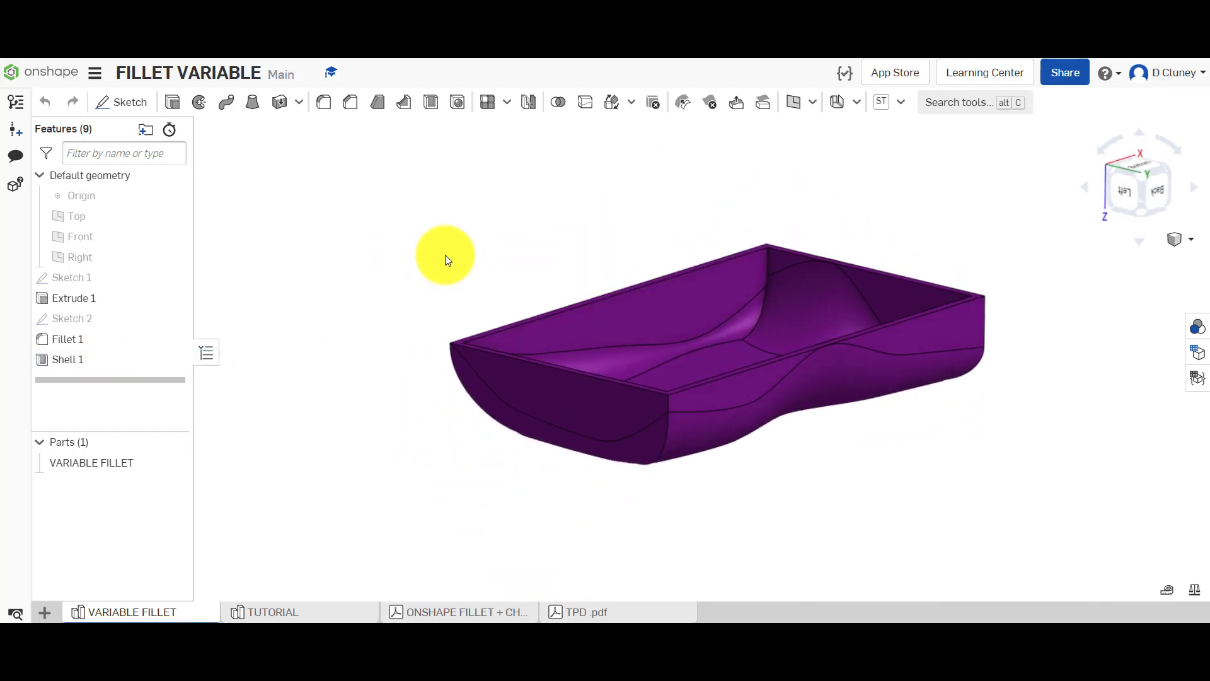
left_click_drag(444, 258, 706, 242)
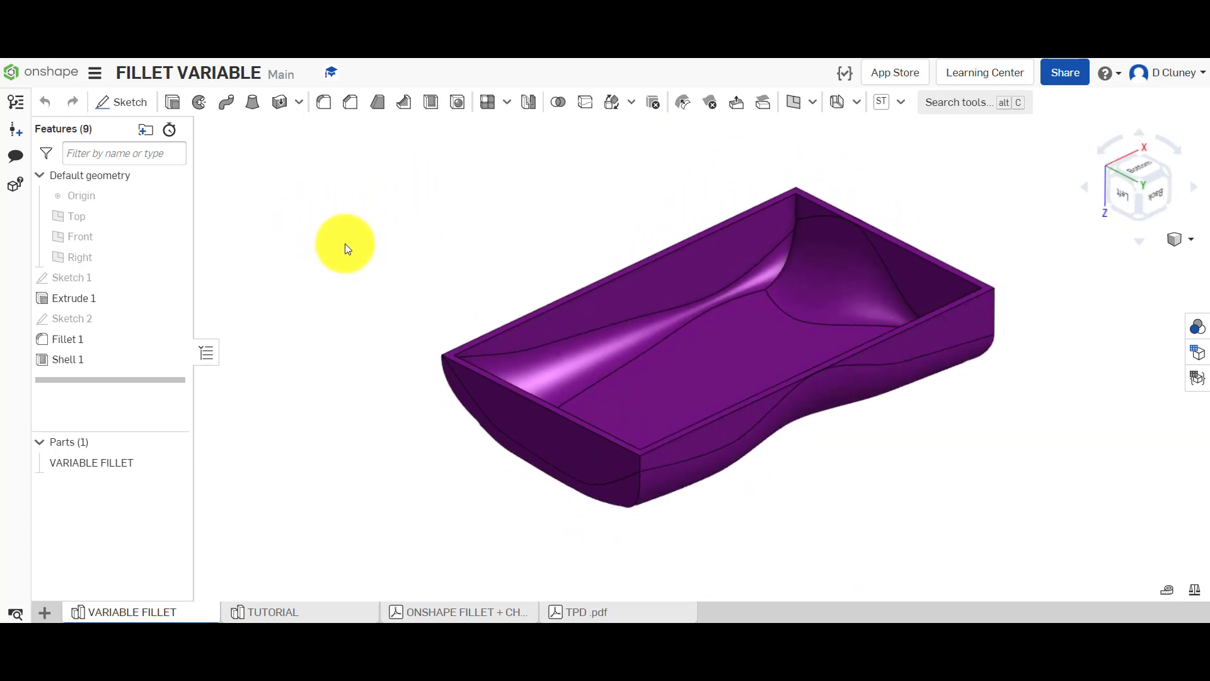
left_click_drag(346, 247, 331, 262)
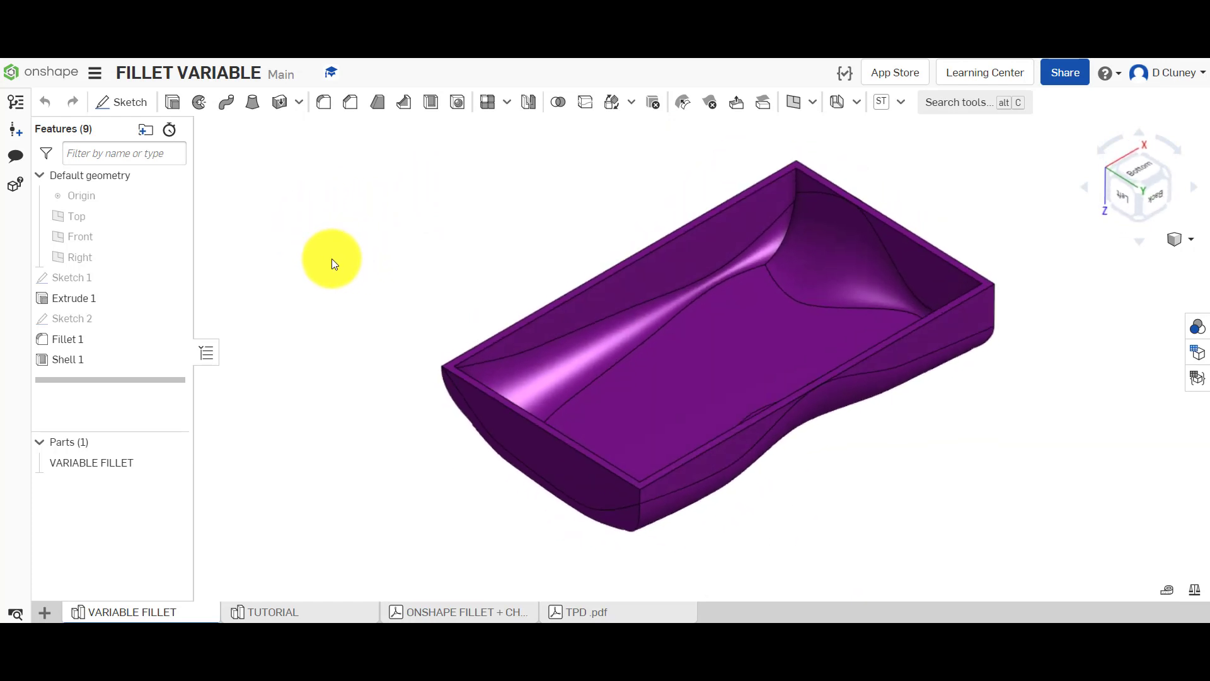